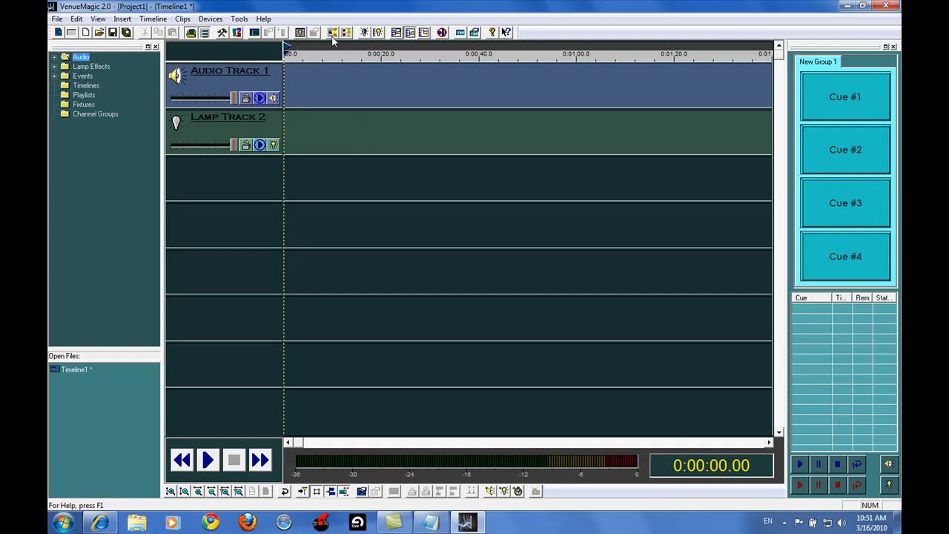
pyautogui.moveTo(332, 32)
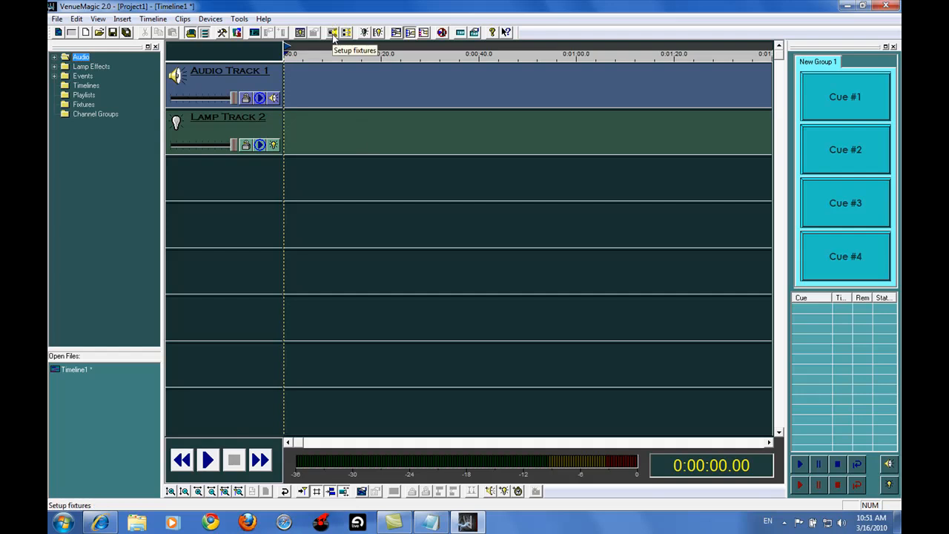
# - Open the Add Fixtures window from the Setup fixtures toolbar button
pyautogui.click(333, 32)
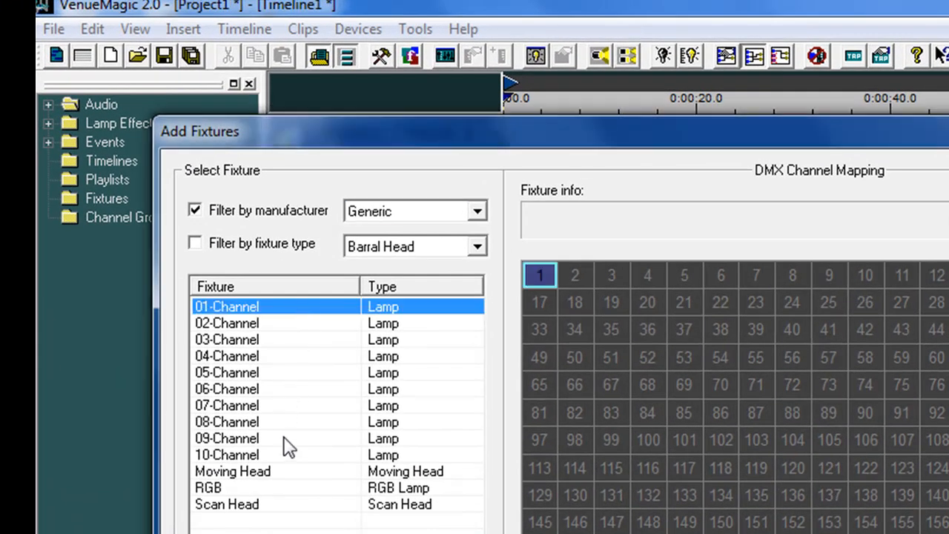
# - Add the Generic channel lamp fixtures and the RGB lamp to the DMX patch
pyautogui.click(209, 488)
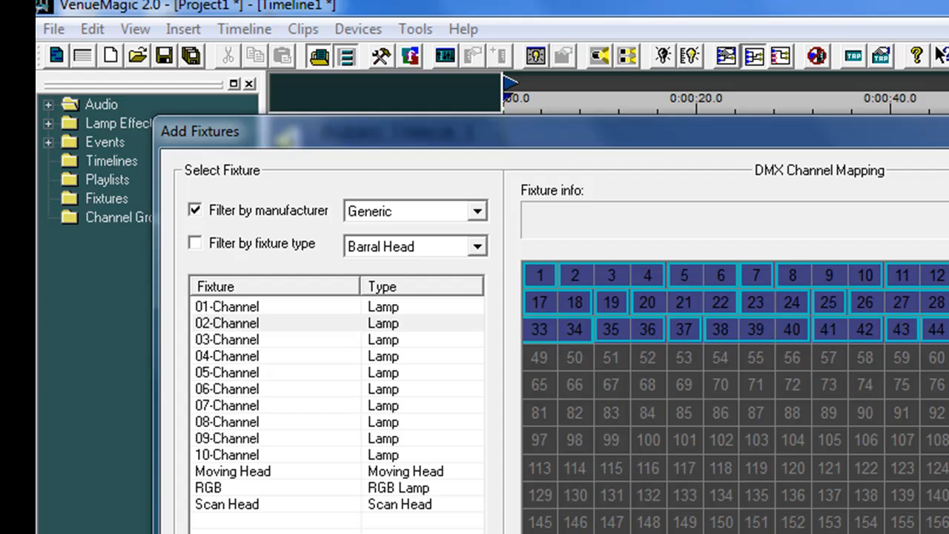
pyautogui.moveTo(326, 386)
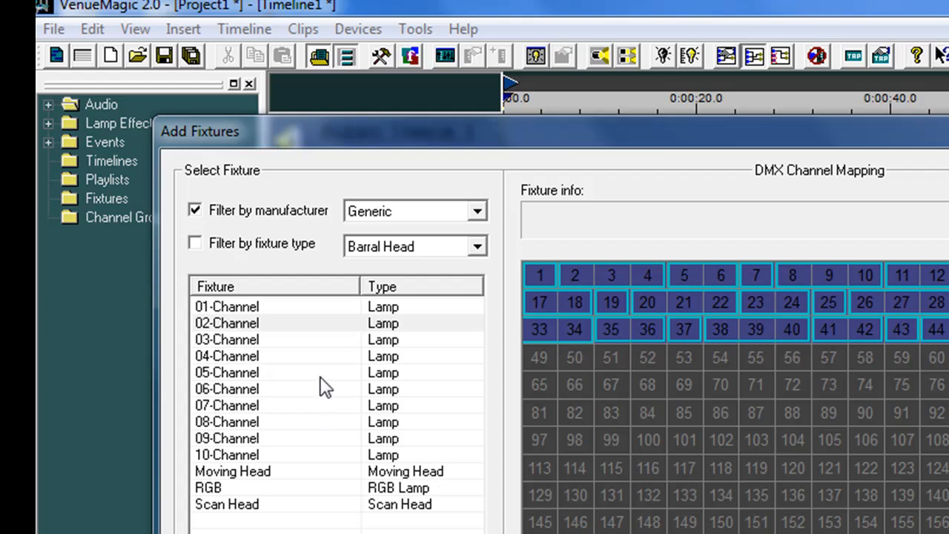
pyautogui.moveTo(285, 341)
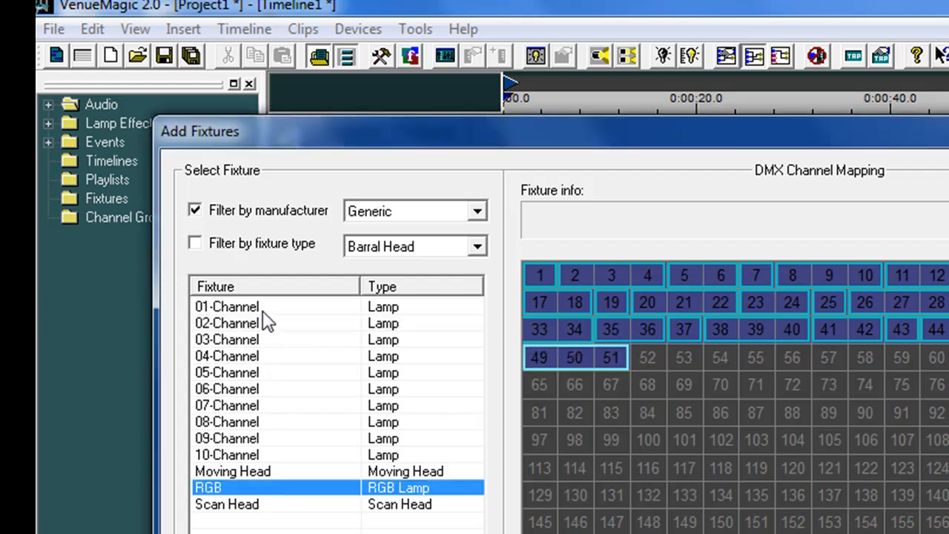
pyautogui.click(226, 307)
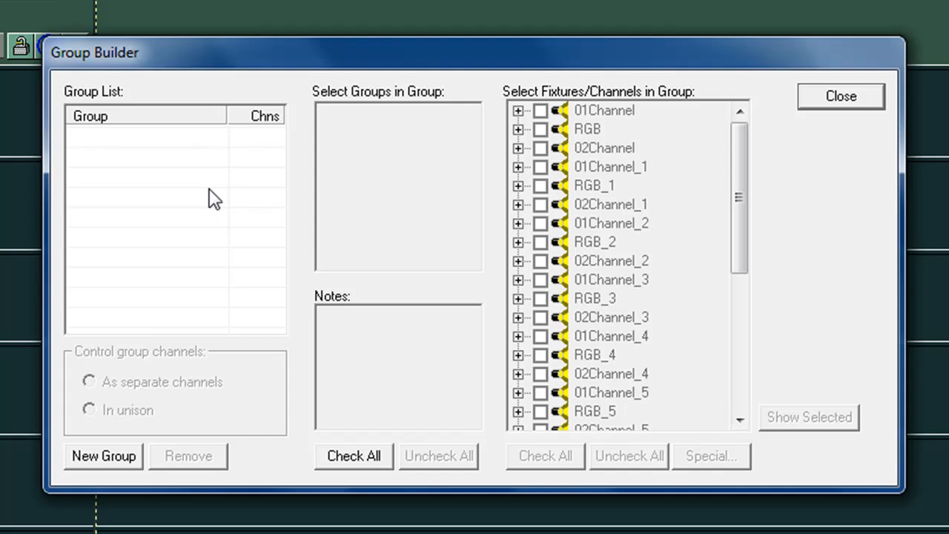
pyautogui.moveTo(206, 214)
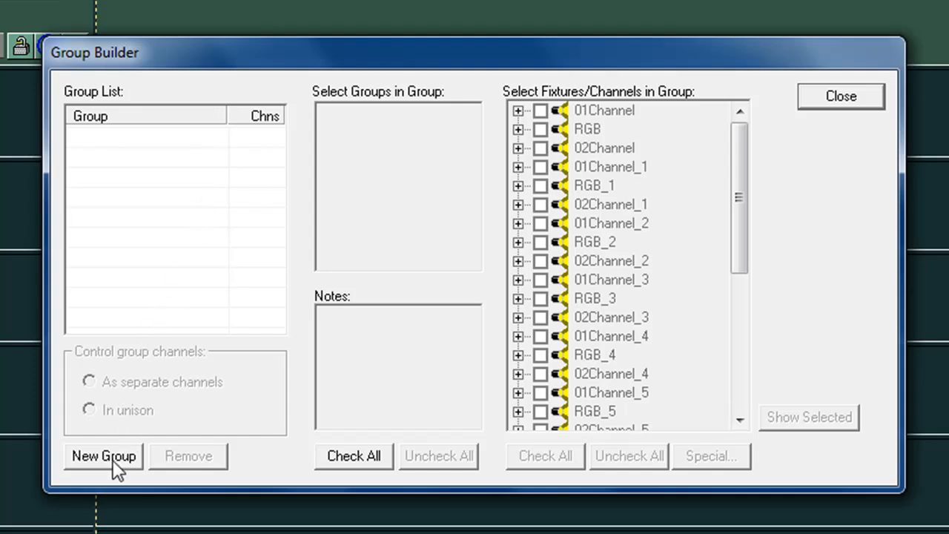
# - Create group Chaser RGB-1 holding the RGB fixture, with channels in unison
pyautogui.click(103, 455)
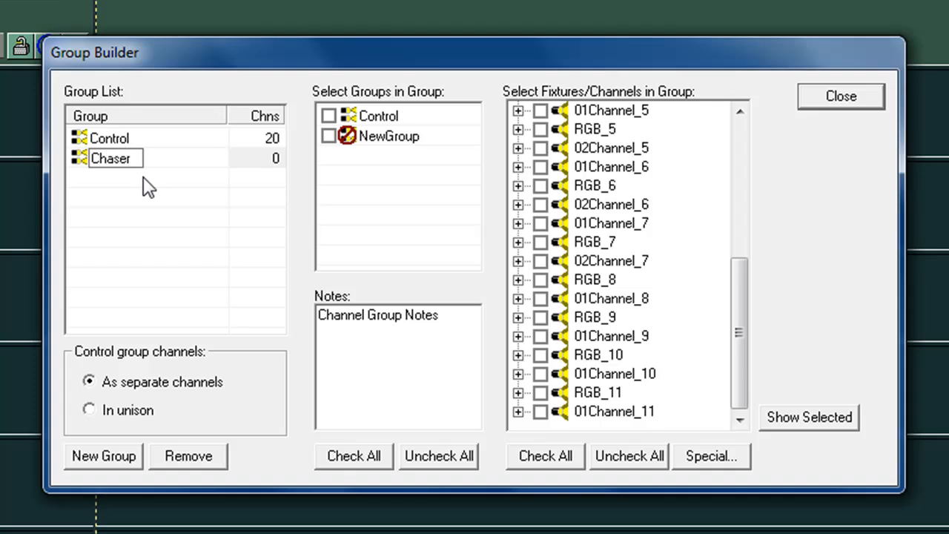
pyautogui.write('RGB-1')
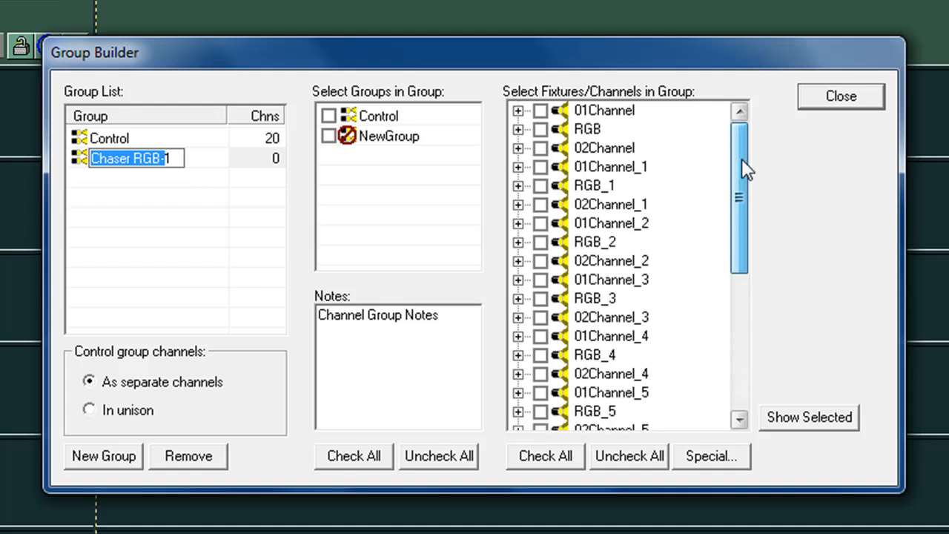
pyautogui.click(540, 129)
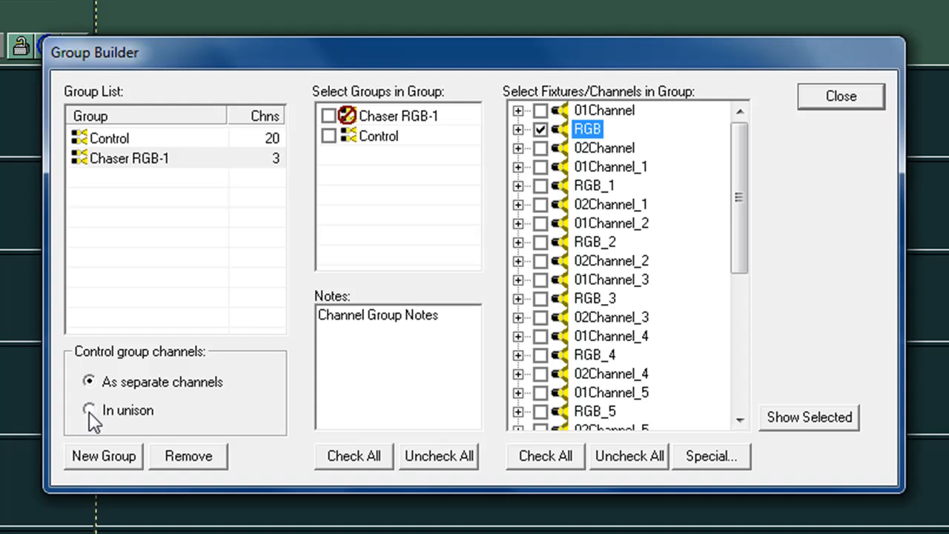
pyautogui.click(88, 410)
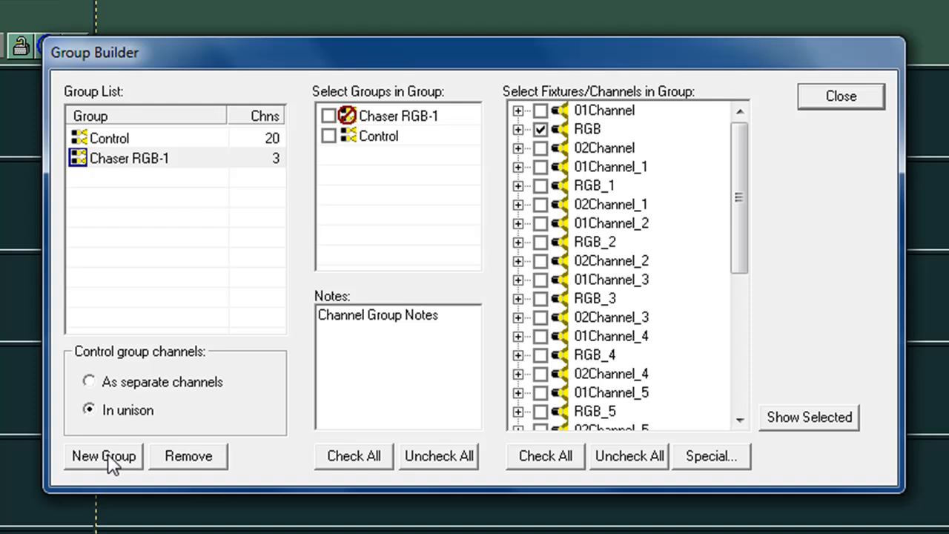
# - Create groups Chaser RGB-2 and RGB-3, Chaser RGB-2 holding RGB_1 in unison
pyautogui.click(103, 456)
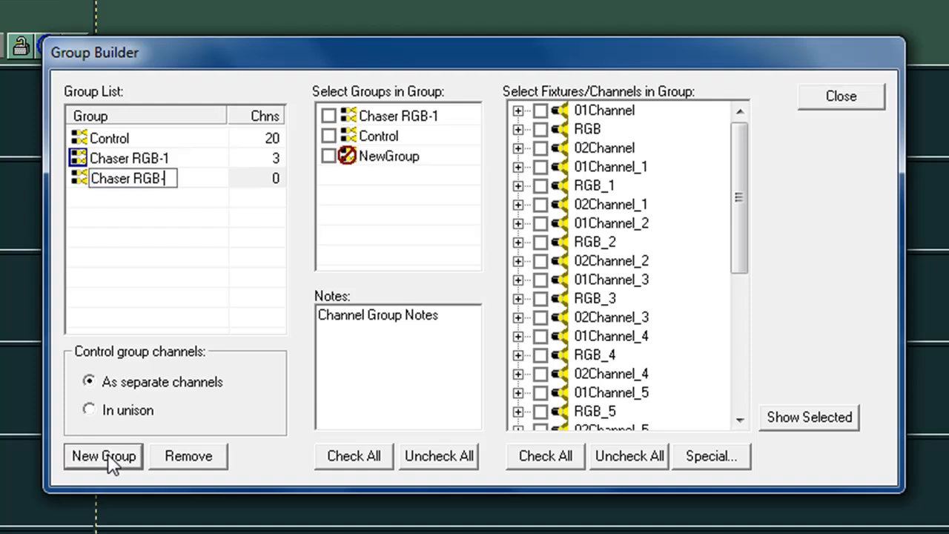
pyautogui.write('2')
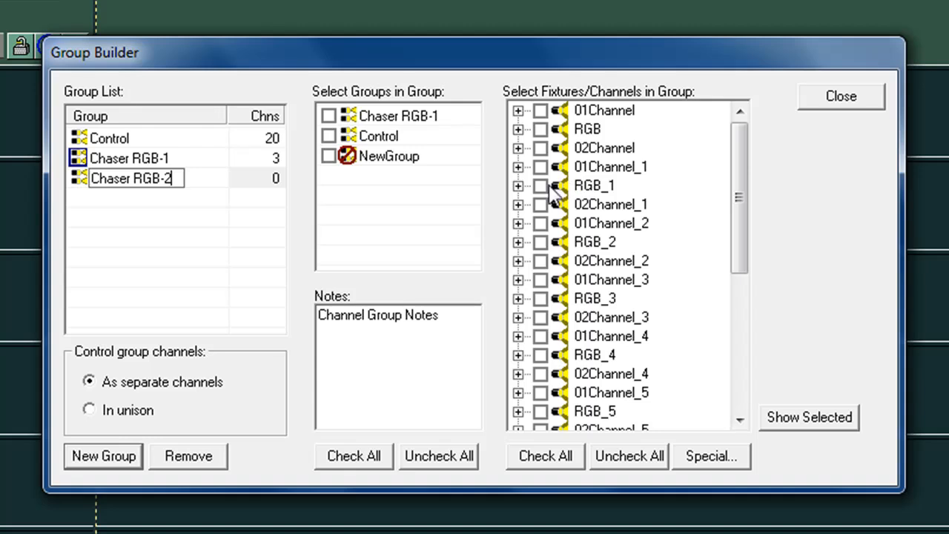
pyautogui.click(541, 185)
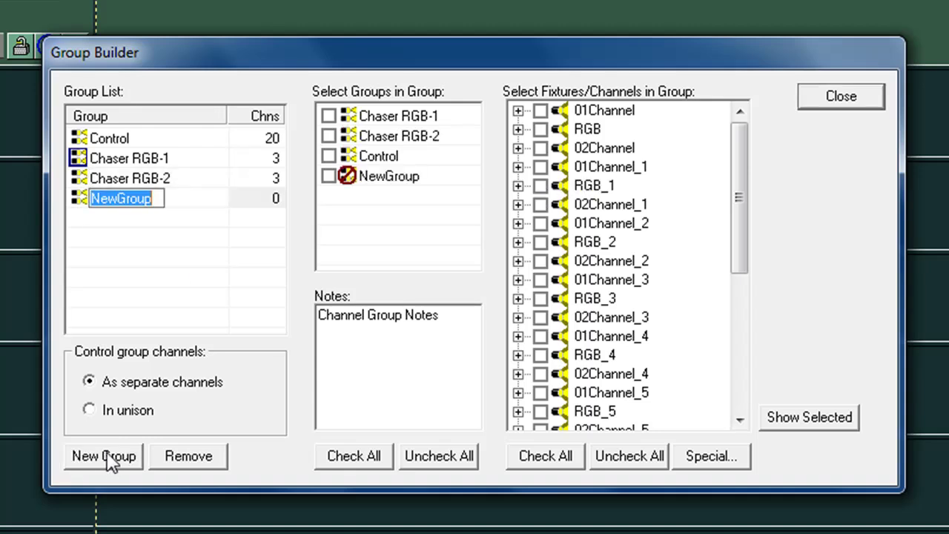
pyautogui.write('Chaser RGB-3')
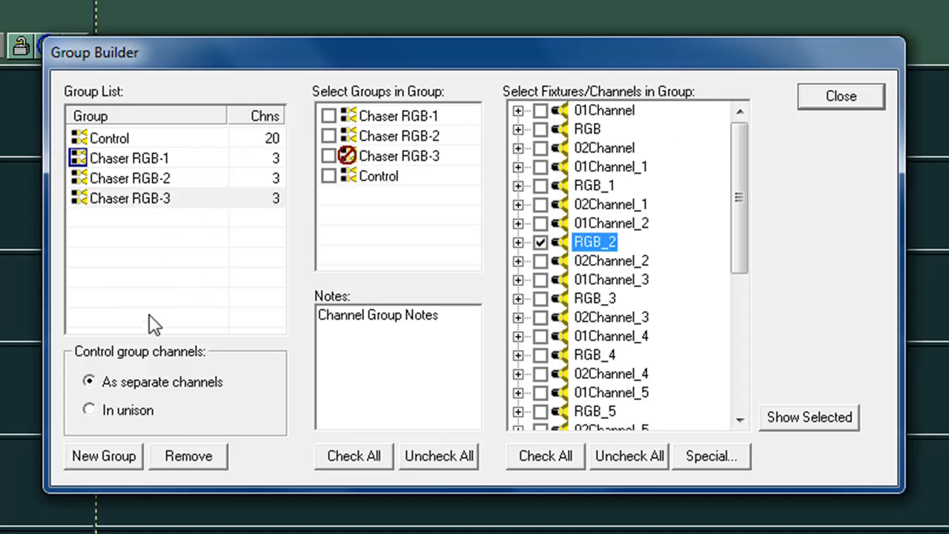
pyautogui.moveTo(122, 452)
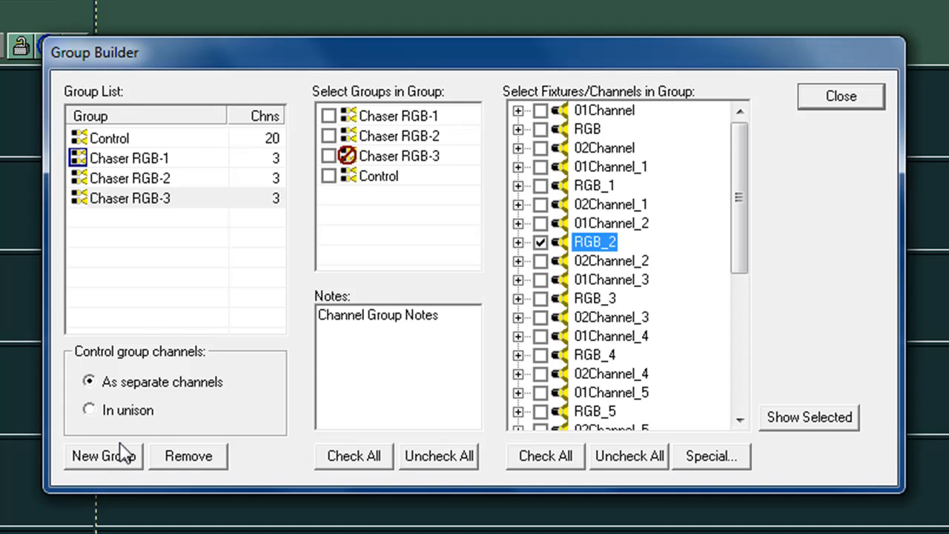
pyautogui.click(130, 178)
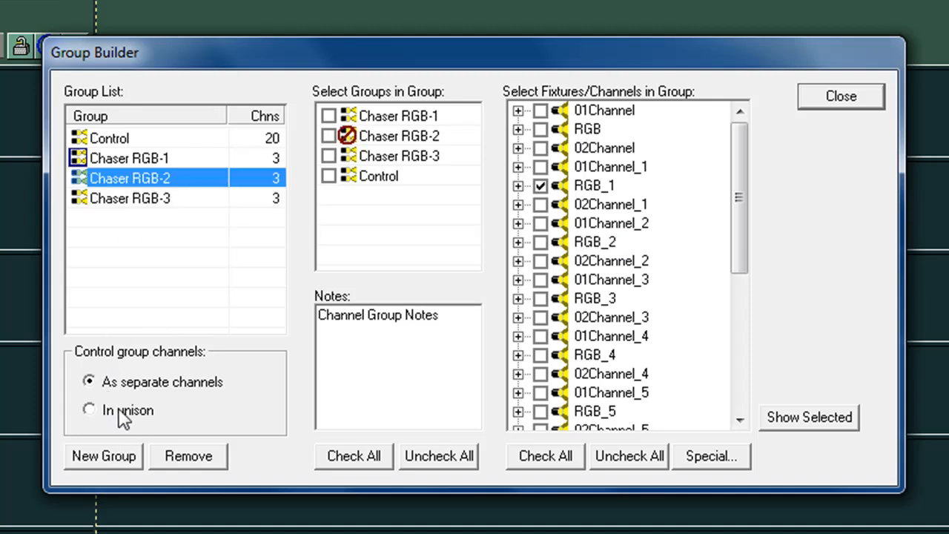
pyautogui.click(130, 198)
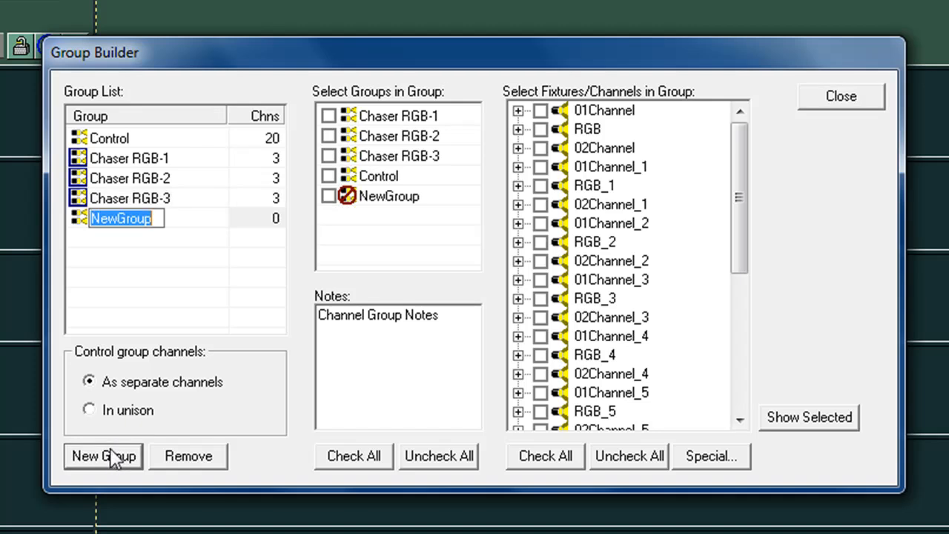
# - Create group Chaser RGB-4 with the next RGB fixture, controlled in unison
pyautogui.write('Chaser RGB-4')
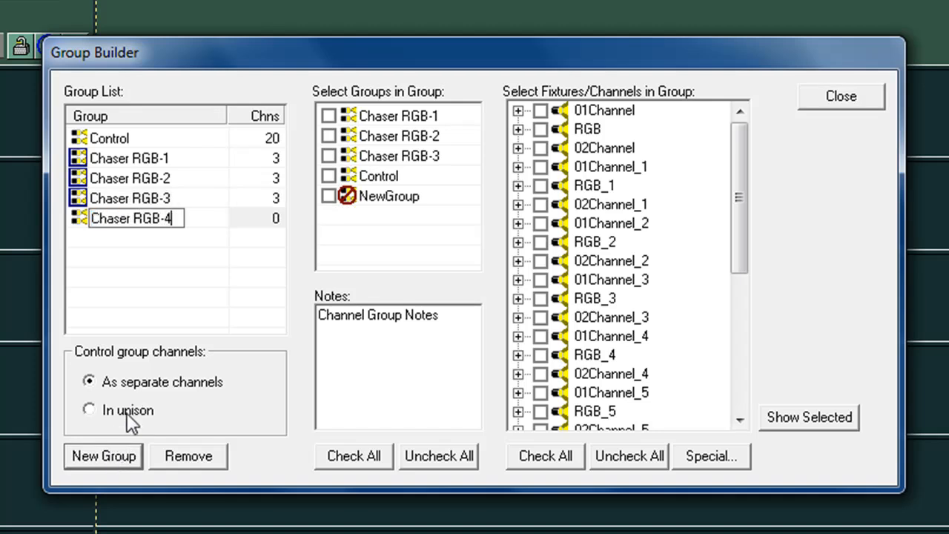
pyautogui.click(88, 410)
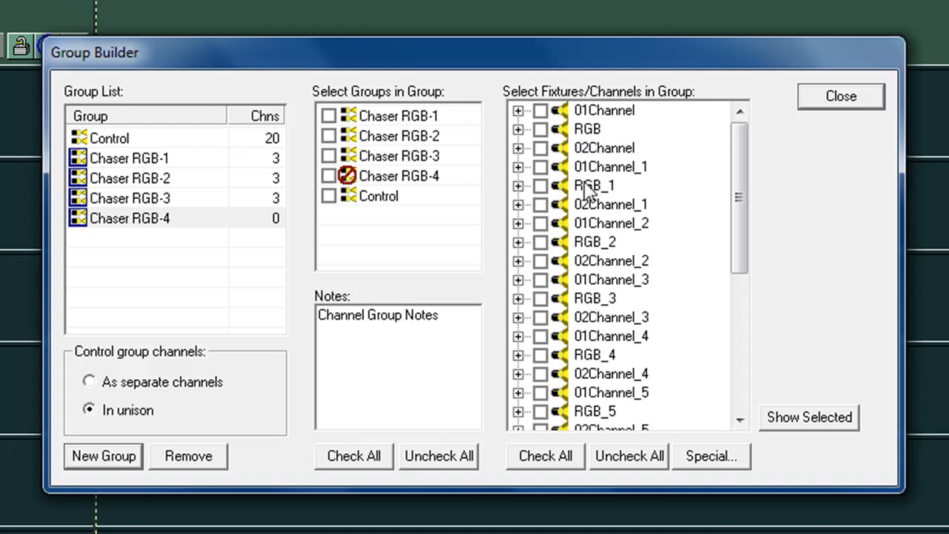
pyautogui.click(540, 298)
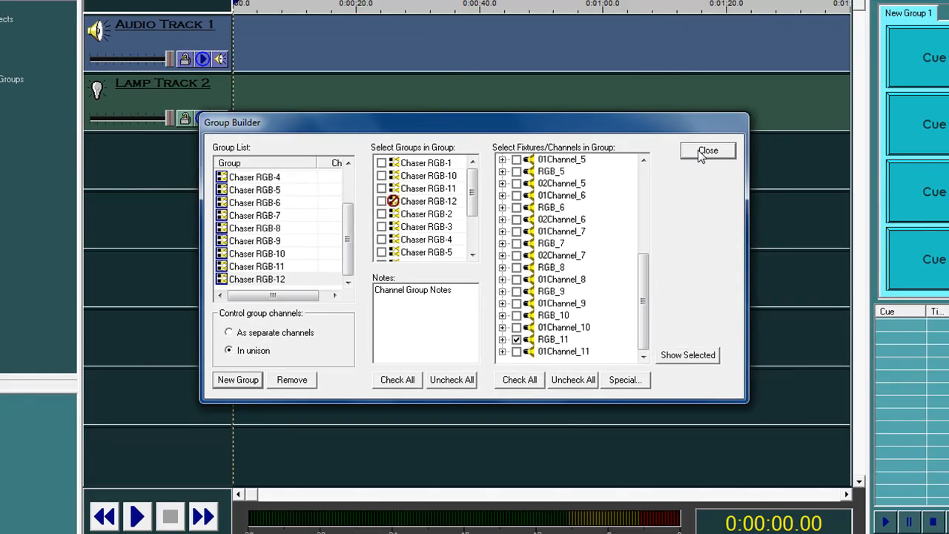
# - Close Group Builder, delete Audio Track 1 and show the lamp preview area
pyautogui.click(707, 150)
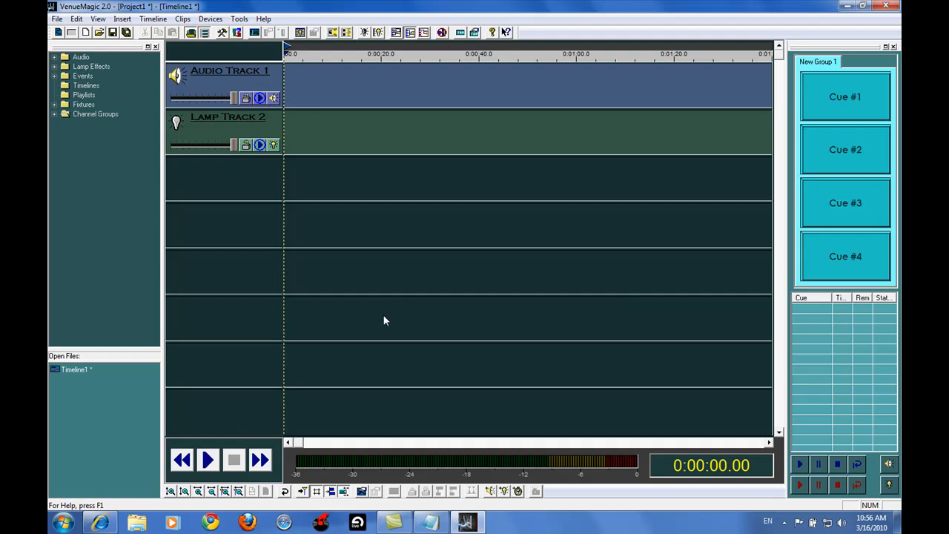
pyautogui.rightClick(230, 81)
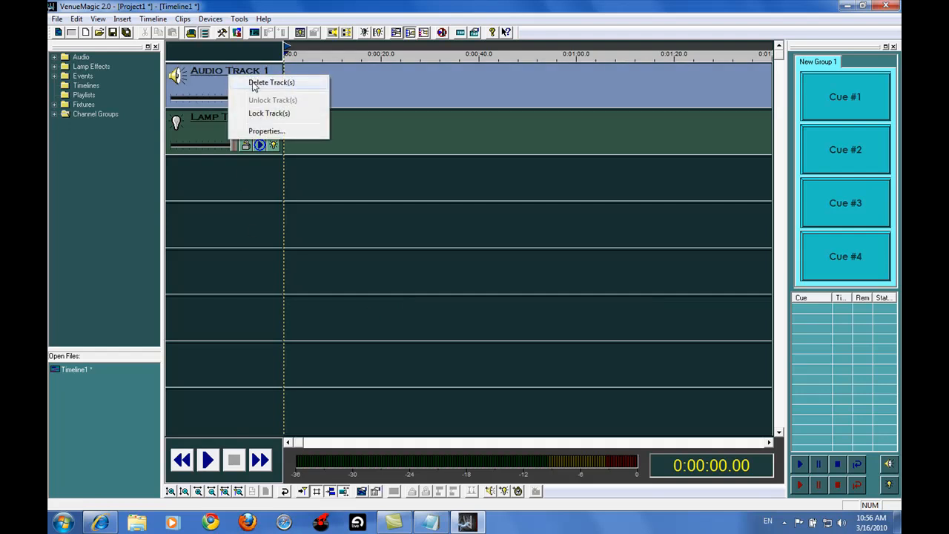
pyautogui.click(271, 83)
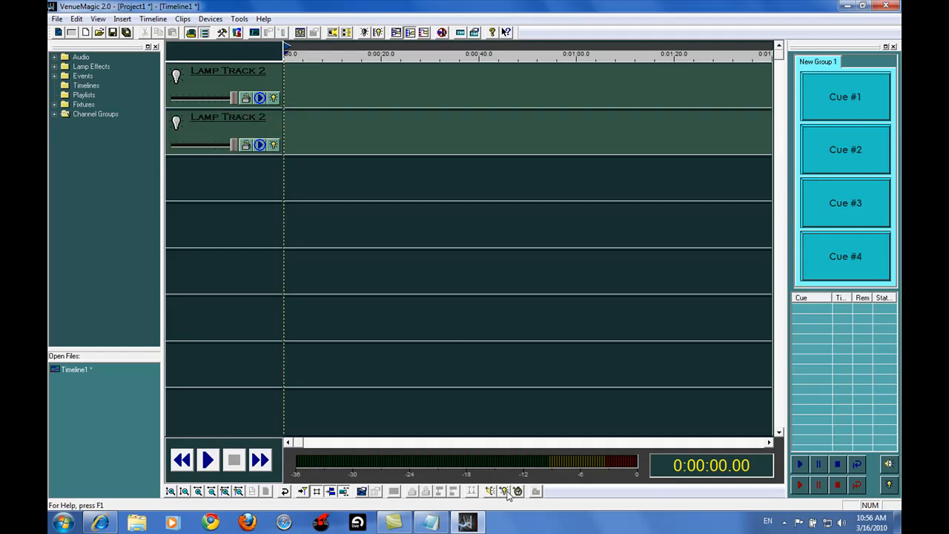
pyautogui.click(56, 114)
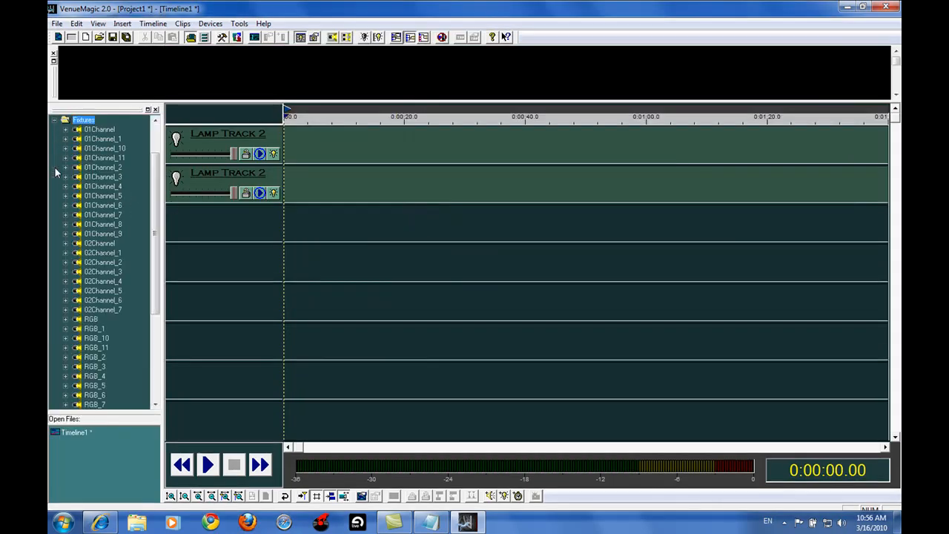
# - Show RGB, RGB_1, RGB_2 and RGB_3 in the lamp preview and place a Lamp Chaser clip on track 1
pyautogui.click(91, 319)
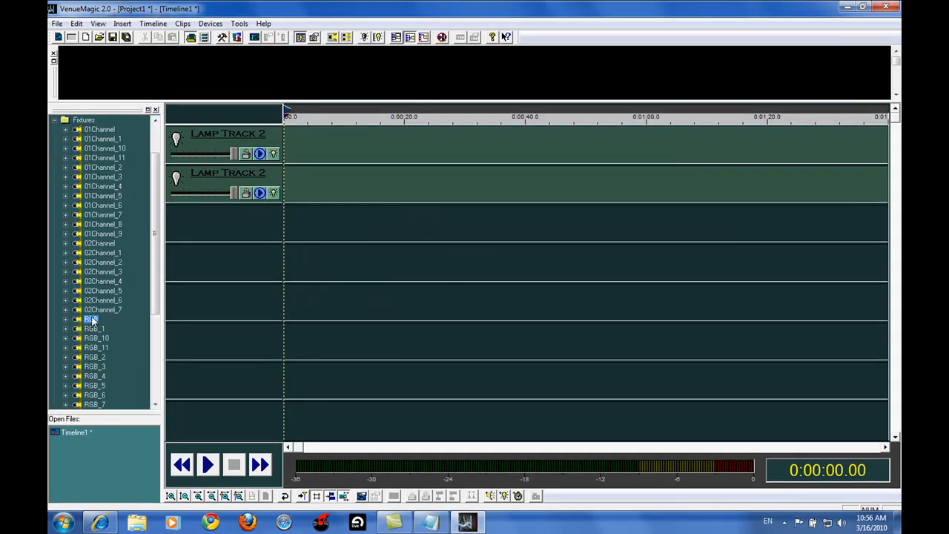
pyautogui.click(91, 319)
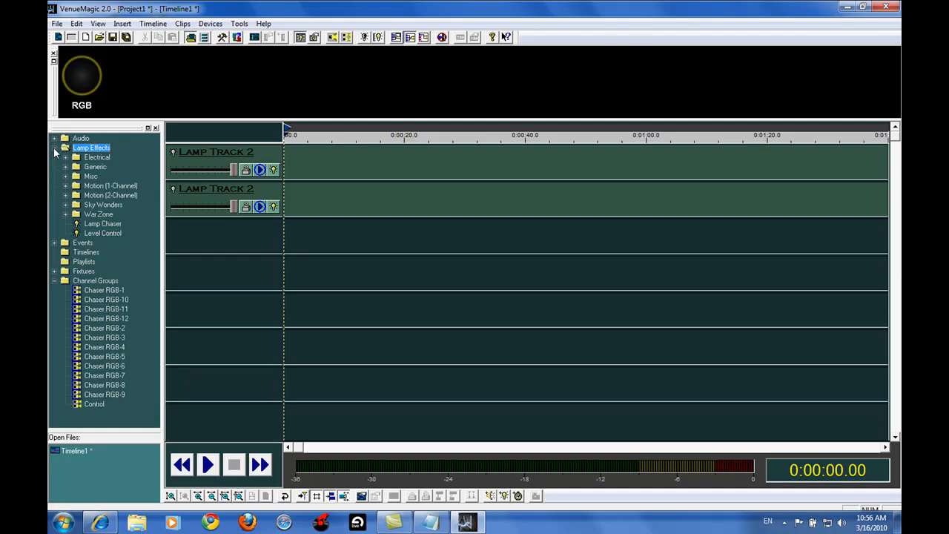
pyautogui.moveTo(100, 289)
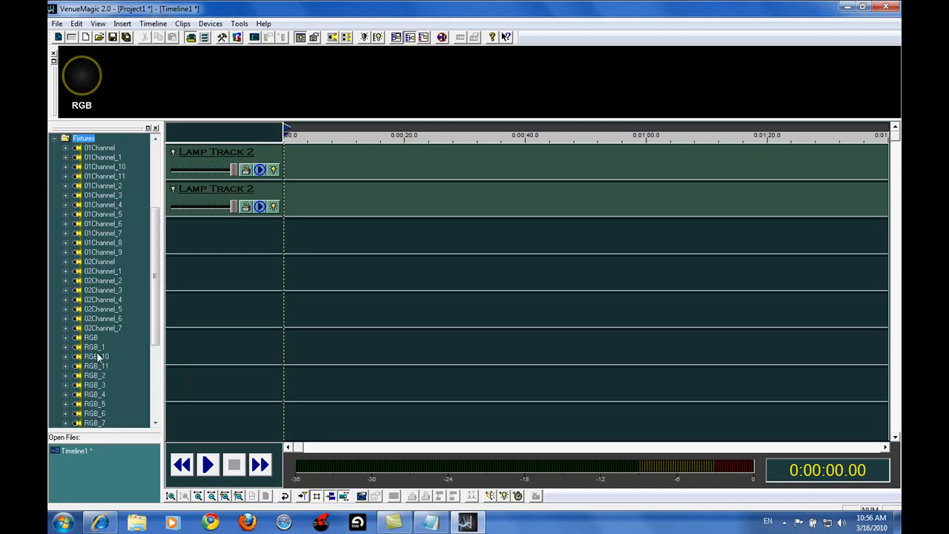
pyautogui.moveTo(122, 89)
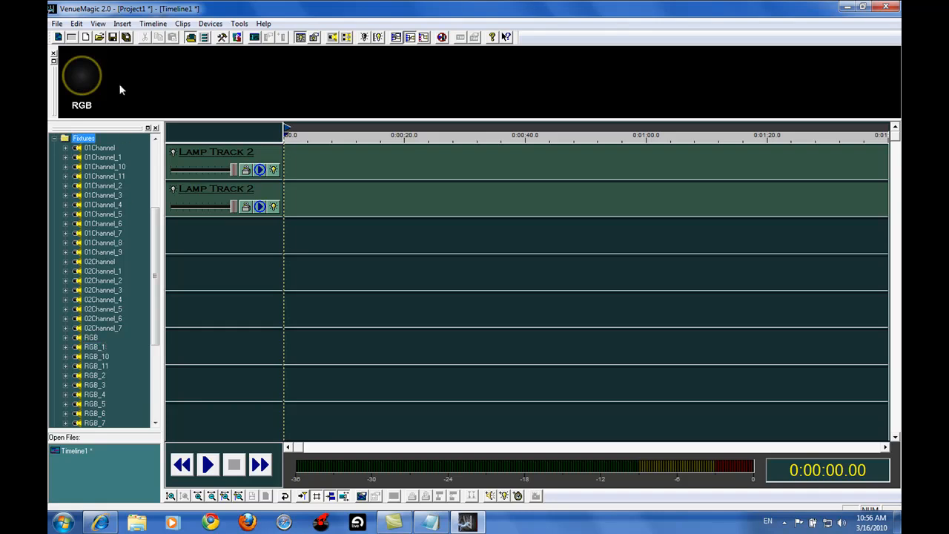
pyautogui.click(94, 347)
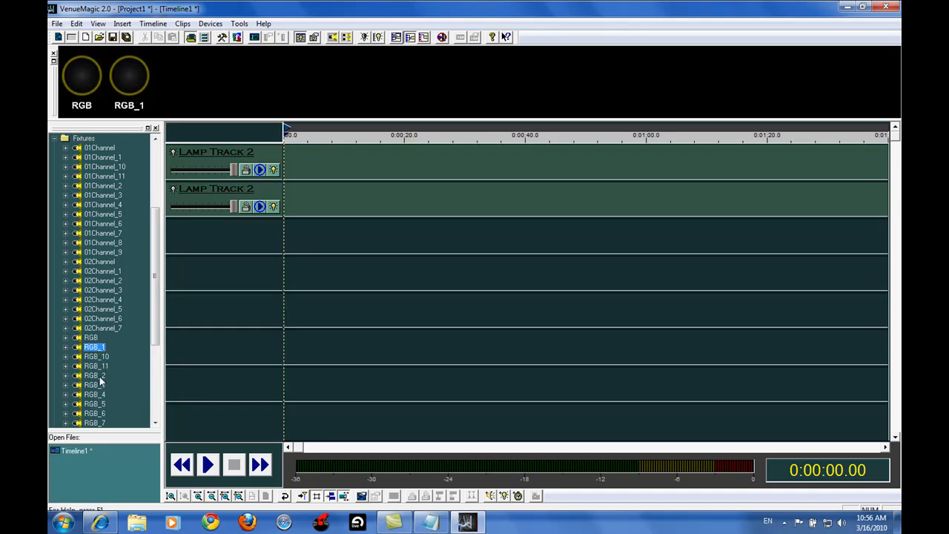
pyautogui.click(94, 374)
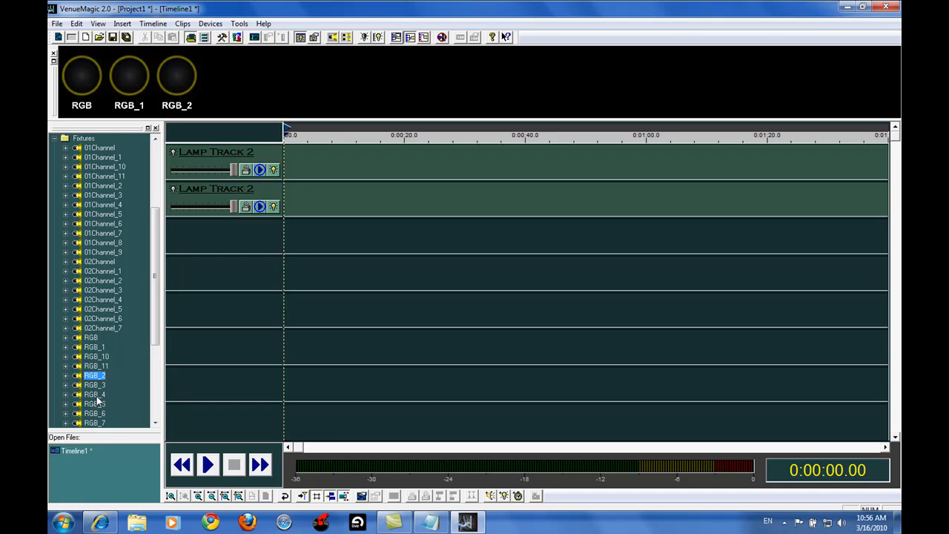
pyautogui.click(94, 385)
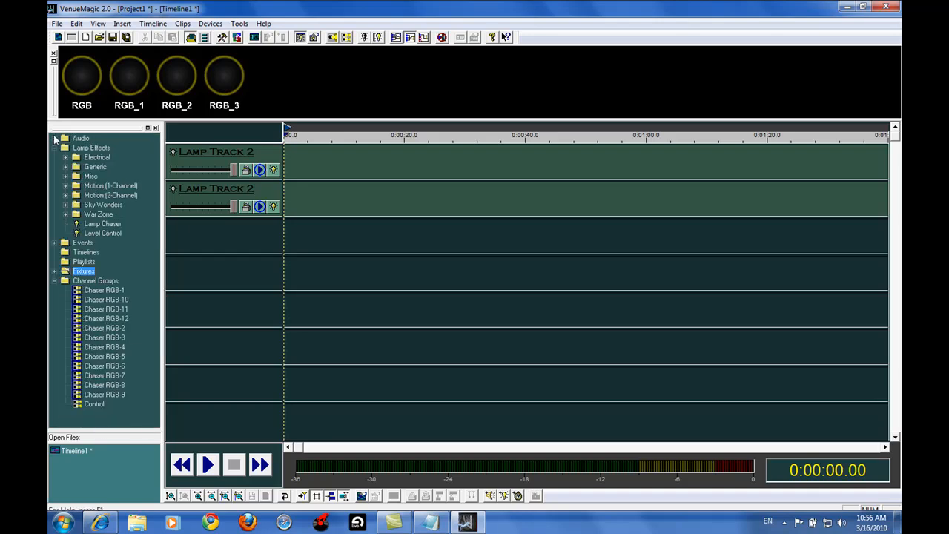
pyautogui.click(102, 224)
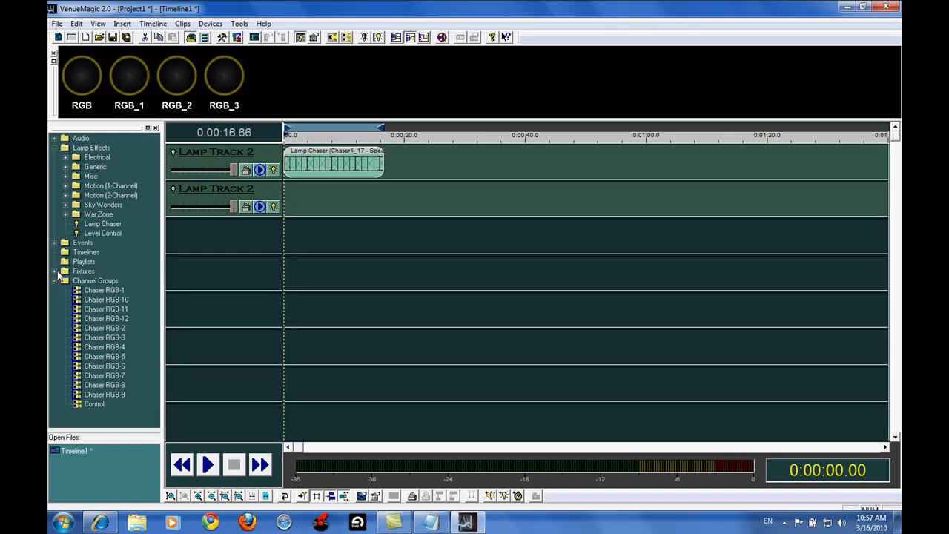
# - Add a fixture's channels to the first lamp track and play the timeline
pyautogui.click(57, 270)
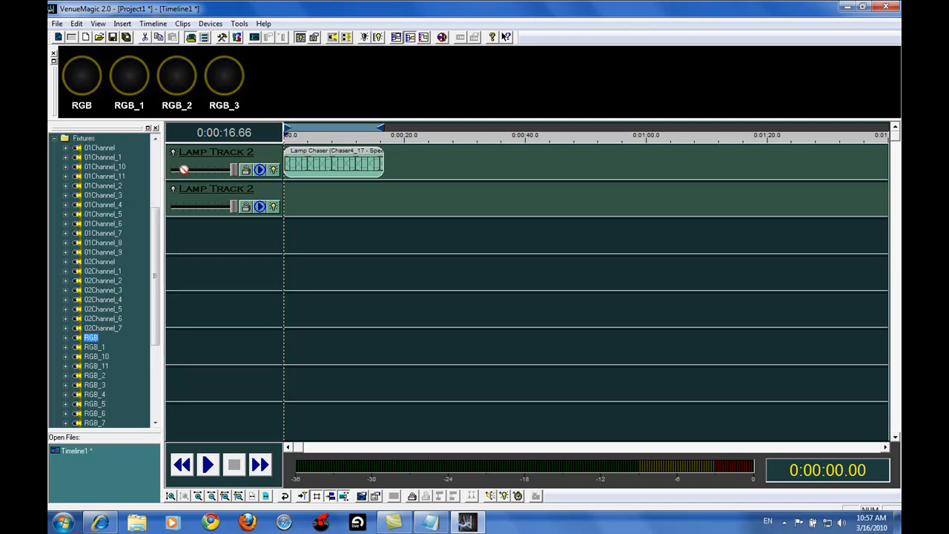
pyautogui.click(95, 346)
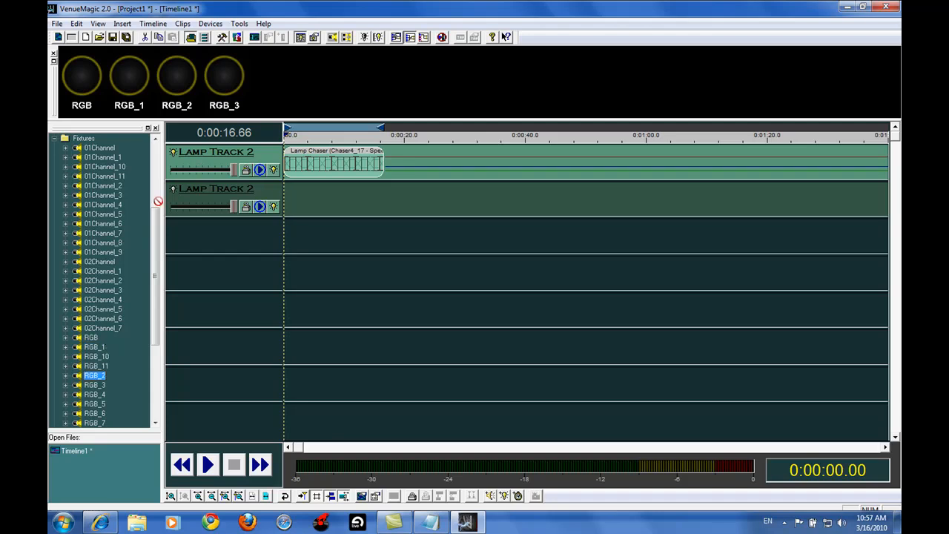
pyautogui.click(95, 384)
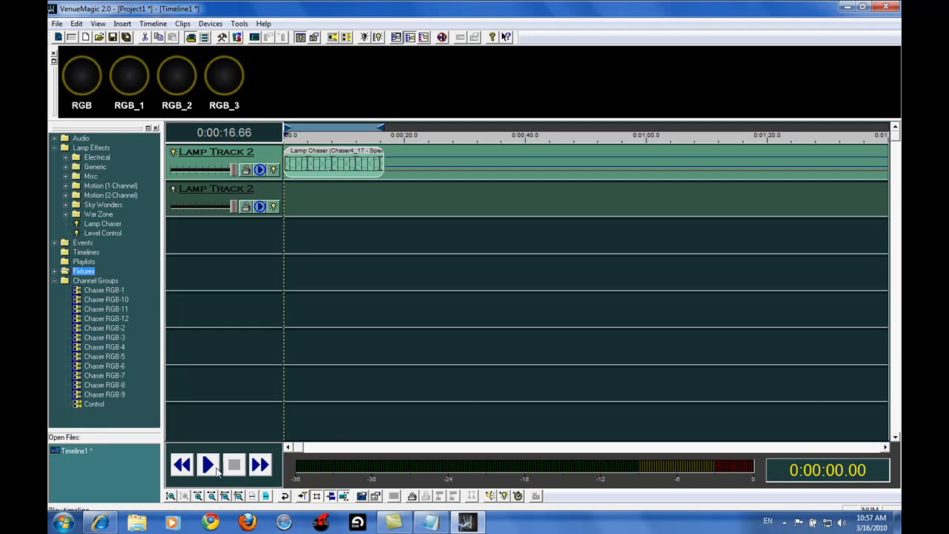
pyautogui.moveTo(173, 496)
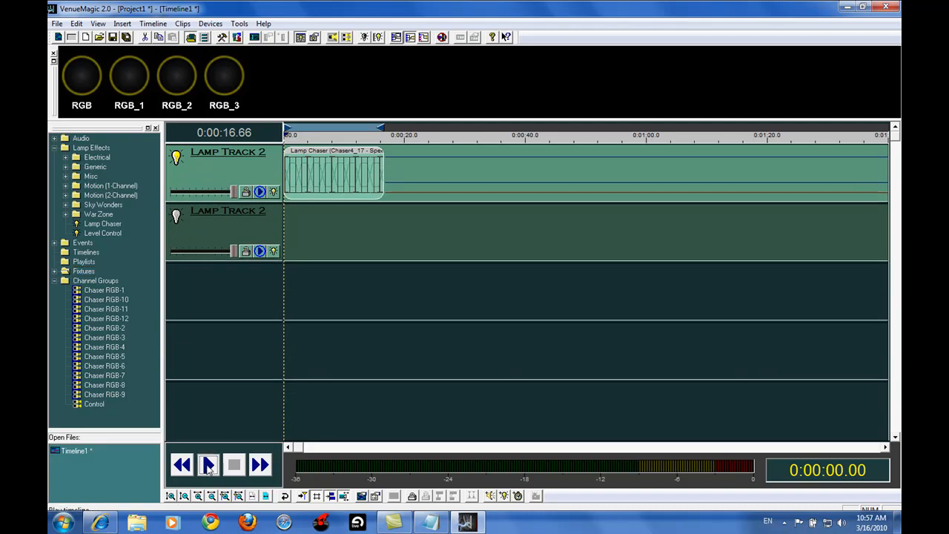
pyautogui.click(208, 465)
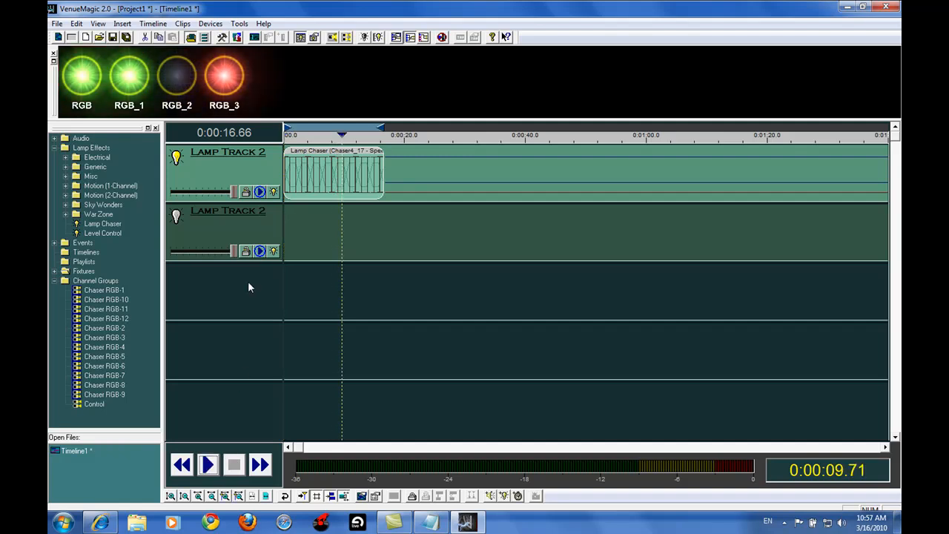
# - Switch the Lamp Chaser clip's program from Chaser4_17 to Chaser3_10
pyautogui.doubleClick(334, 171)
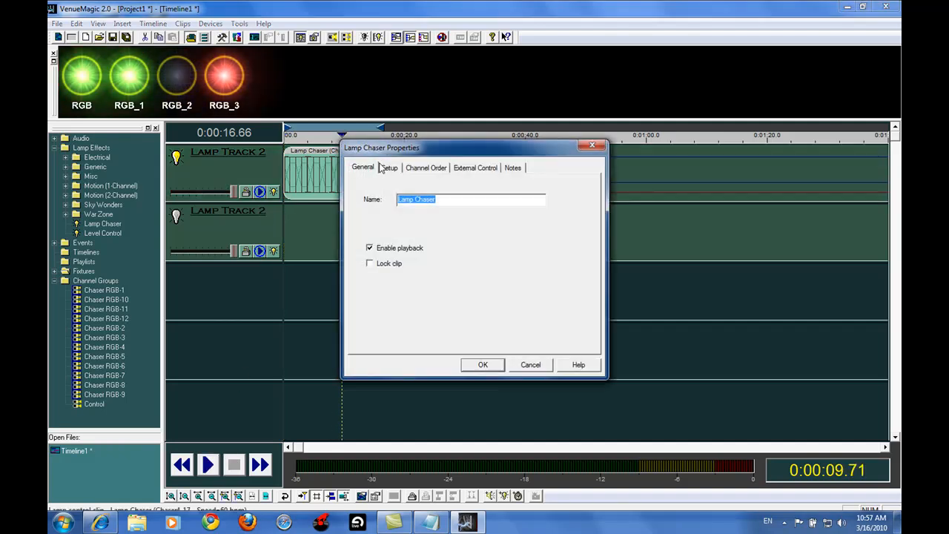
pyautogui.click(425, 167)
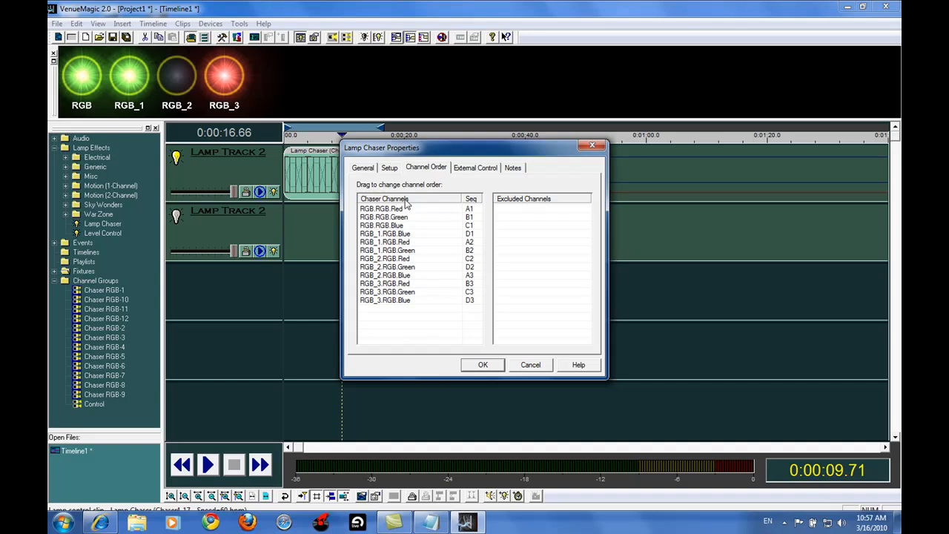
pyautogui.moveTo(403, 221)
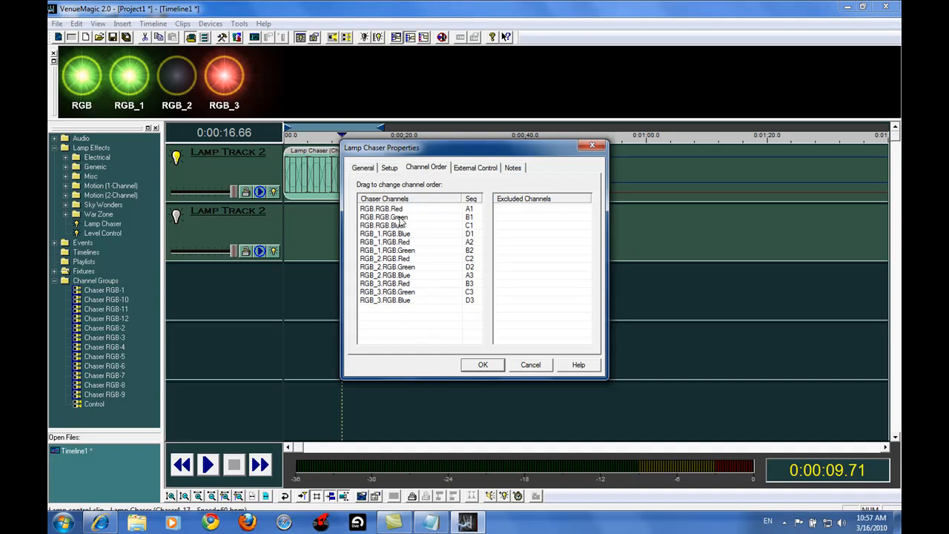
pyautogui.click(390, 167)
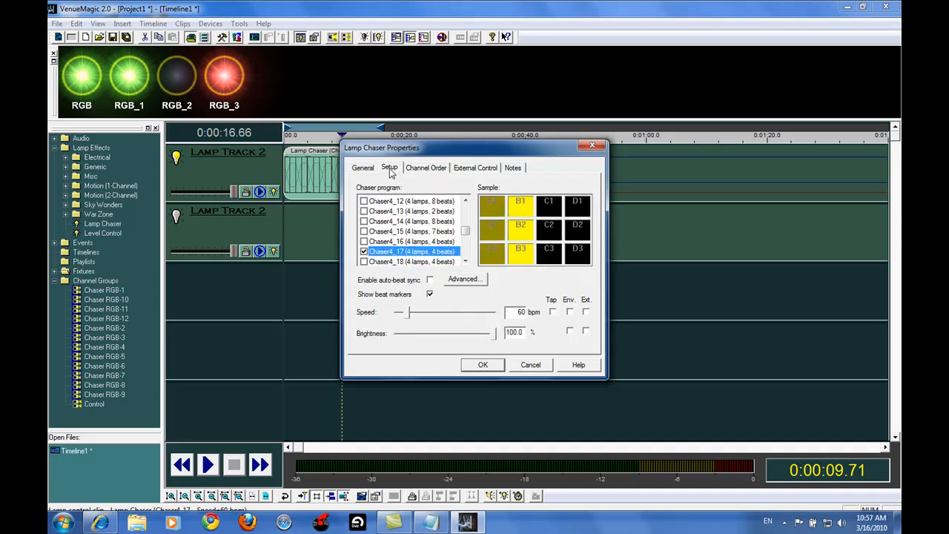
pyautogui.scroll(-3)
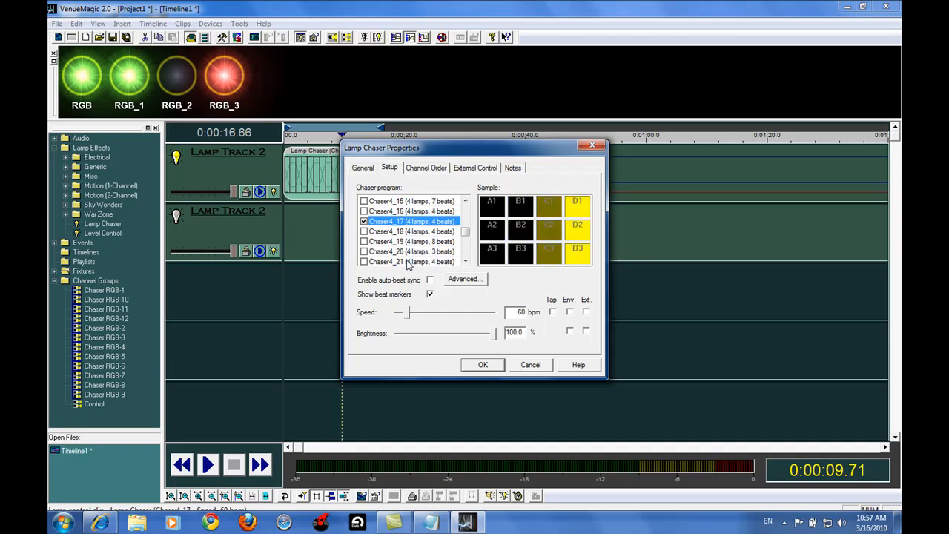
pyautogui.scroll(3)
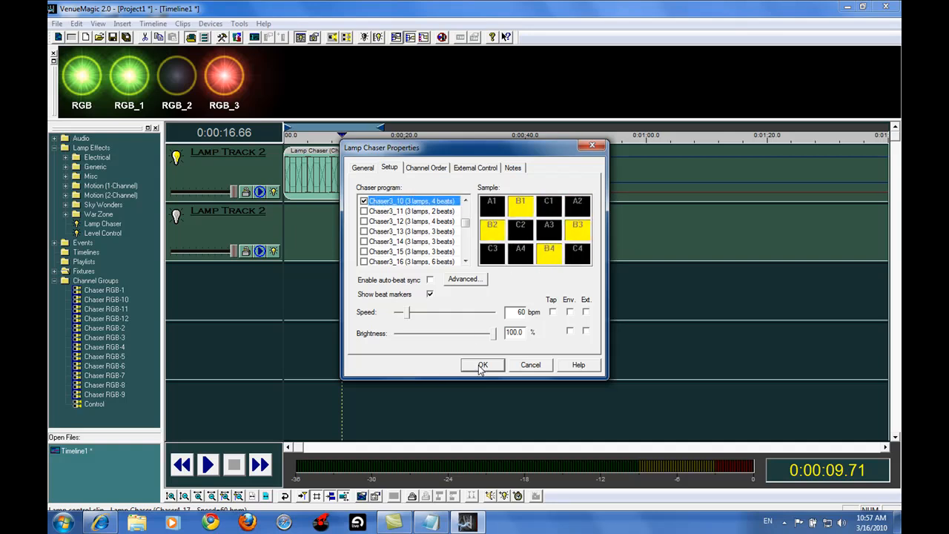
pyautogui.click(482, 364)
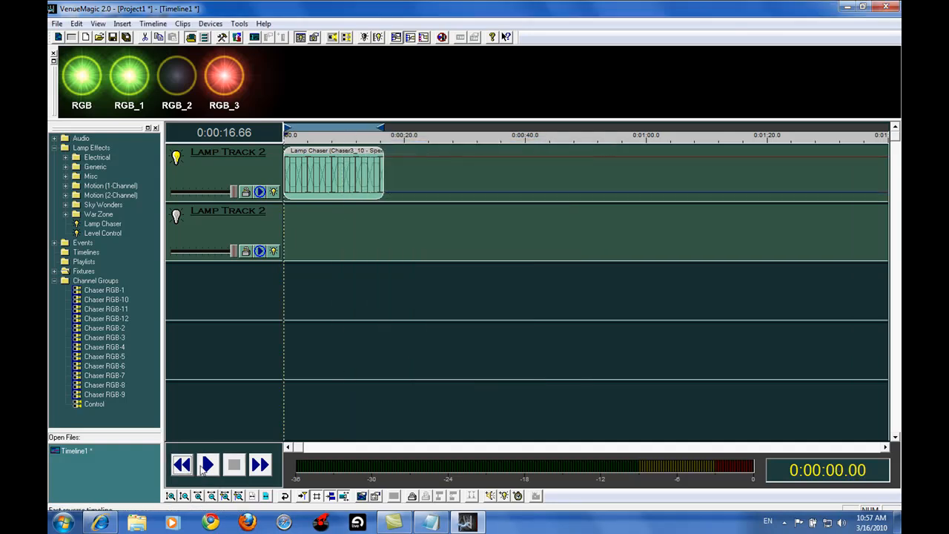
# - Play the Chaser3_10 clip on the four RGB preview lamps, then stop playback
pyautogui.click(206, 465)
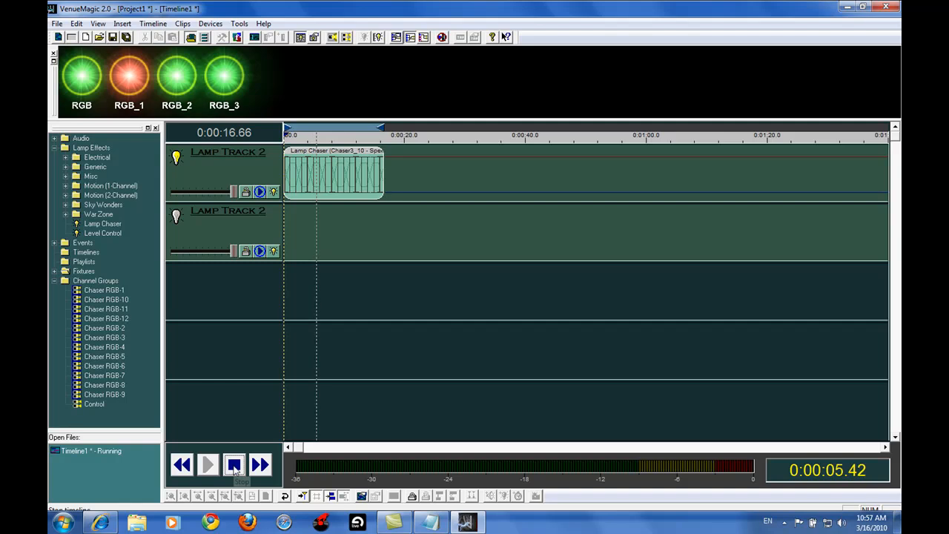
pyautogui.click(233, 465)
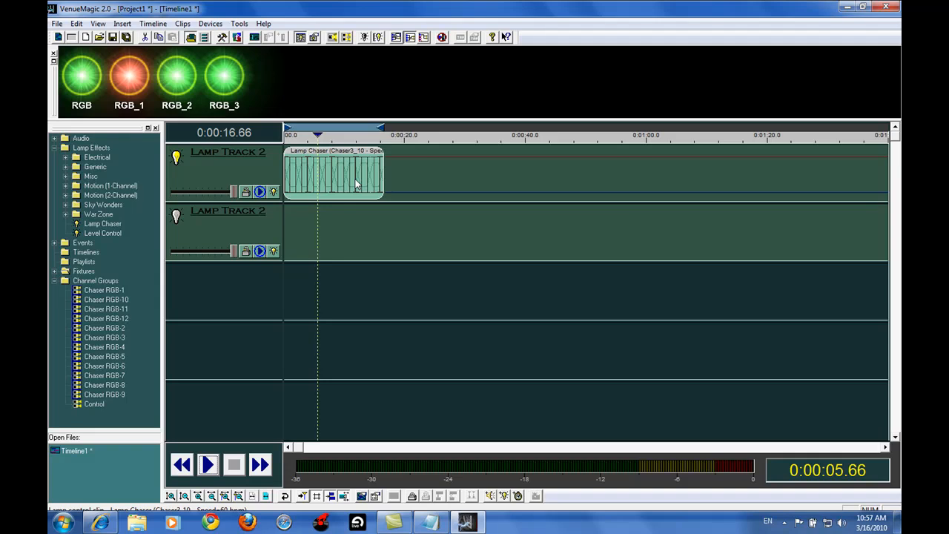
pyautogui.moveTo(319, 144)
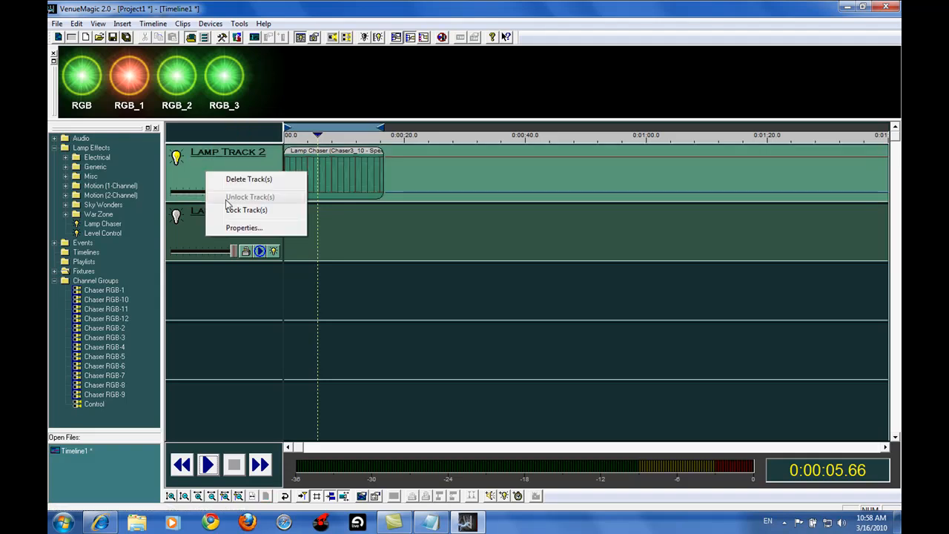
# - Delete the lamp track holding the Chaser3_10 clip
pyautogui.click(248, 179)
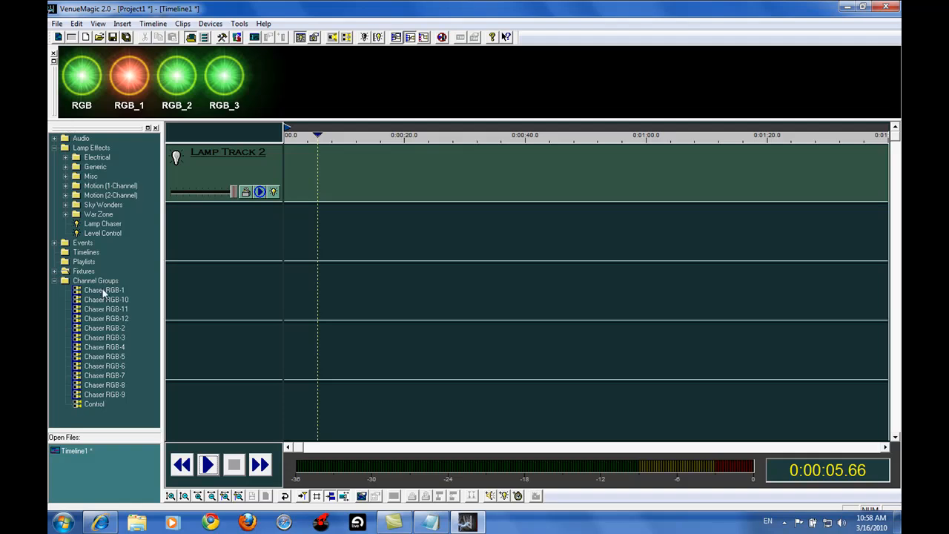
pyautogui.moveTo(137, 248)
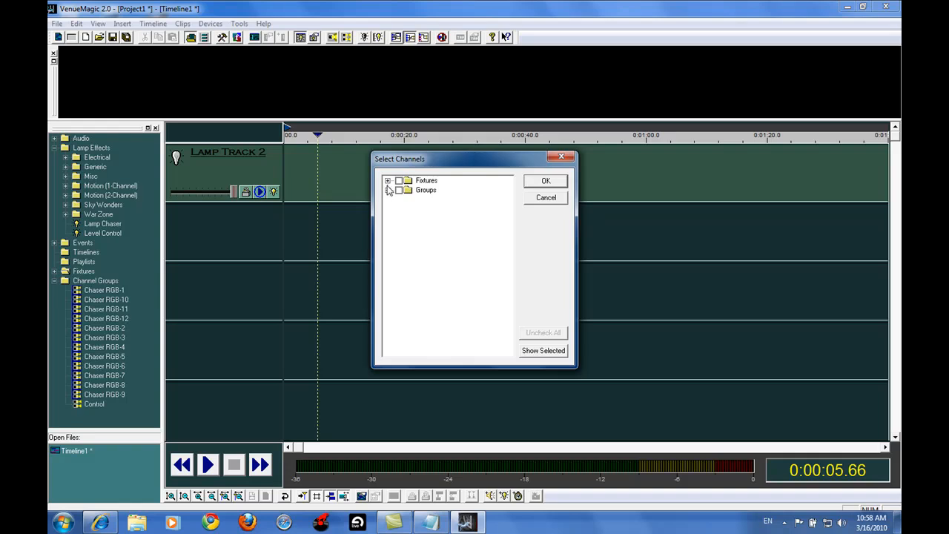
# - Assign groups Chaser RGB-1 through Chaser RGB-12 to the remaining lamp track
pyautogui.click(388, 189)
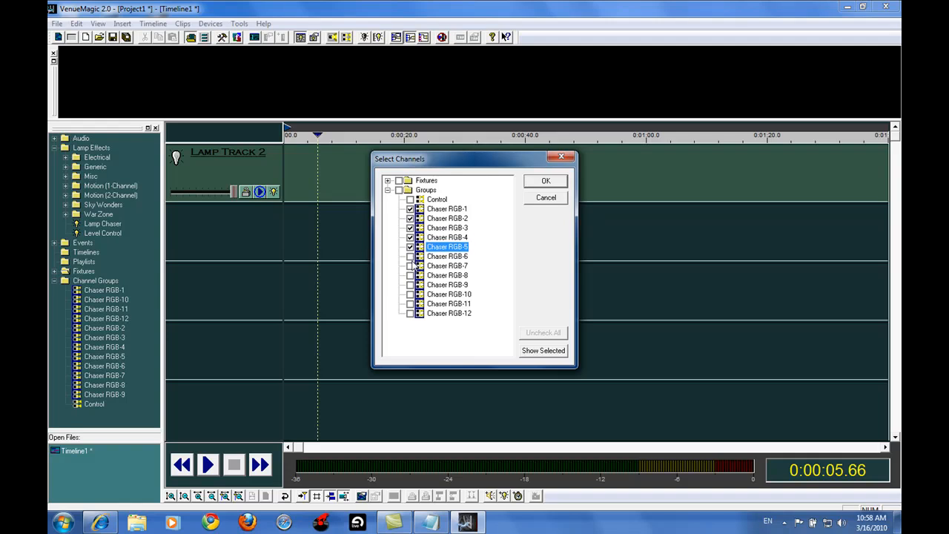
pyautogui.click(447, 285)
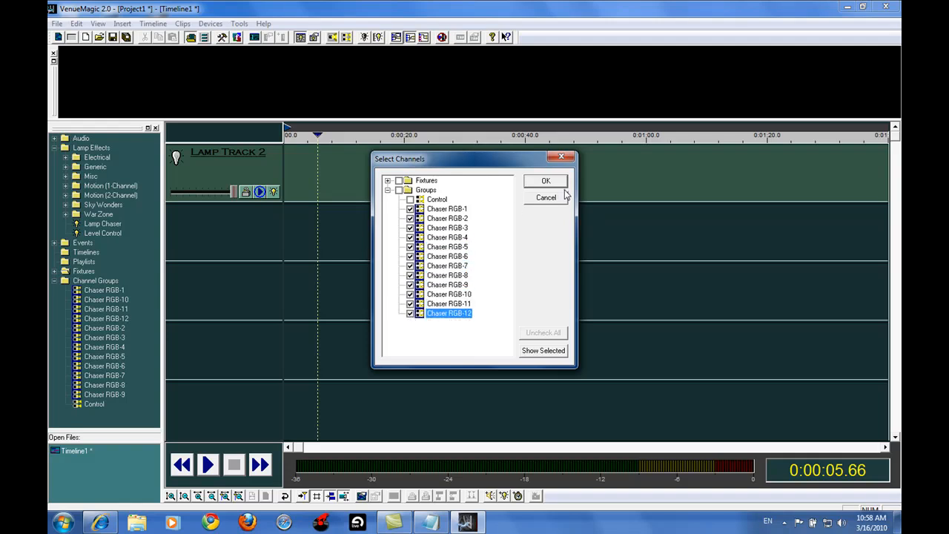
pyautogui.click(546, 181)
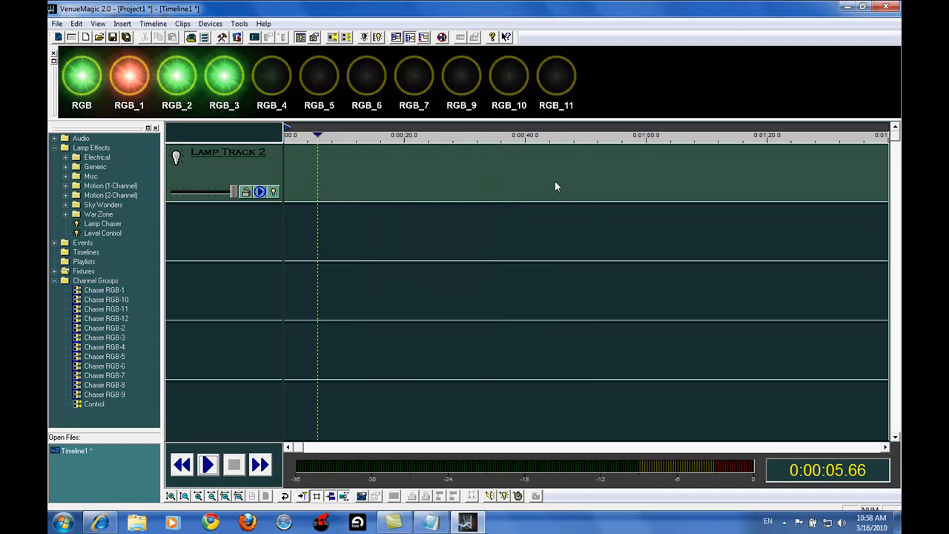
pyautogui.moveTo(239, 313)
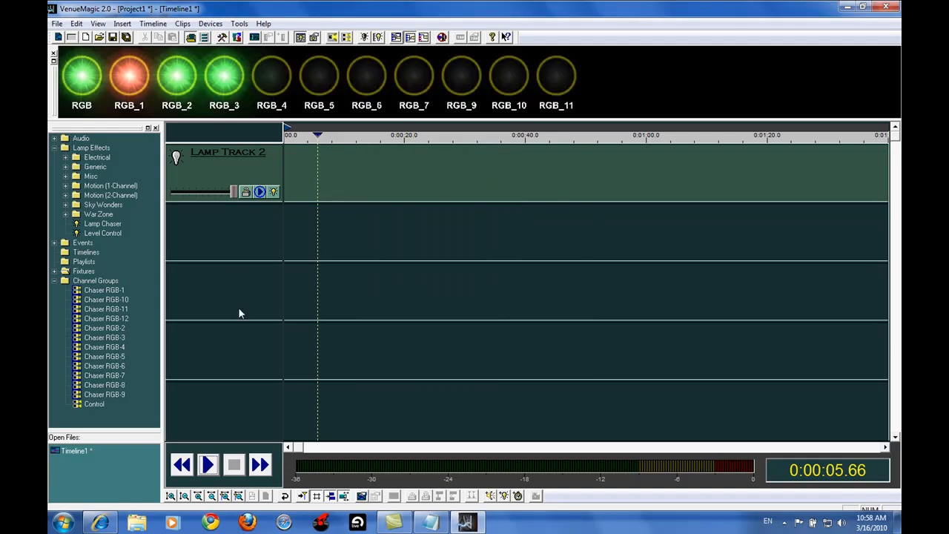
pyautogui.moveTo(193, 247)
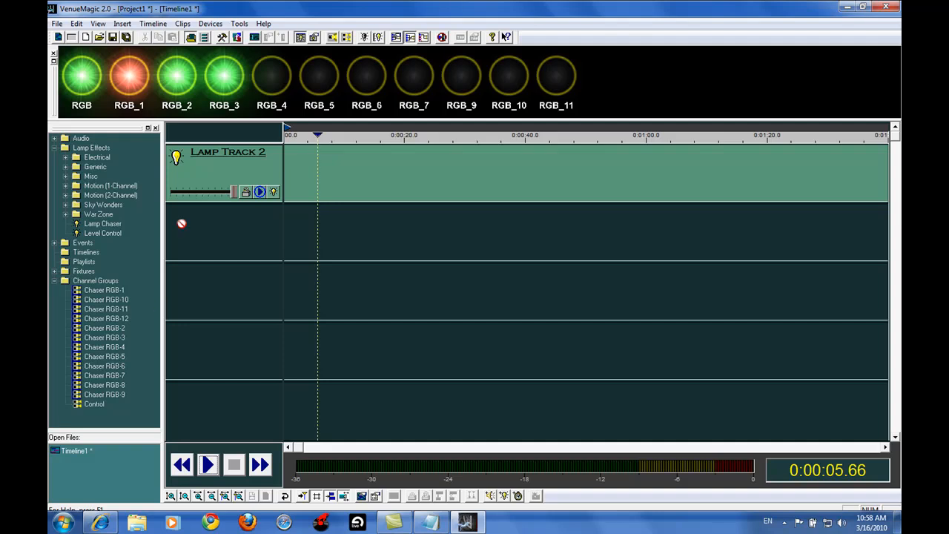
pyautogui.moveTo(113, 288)
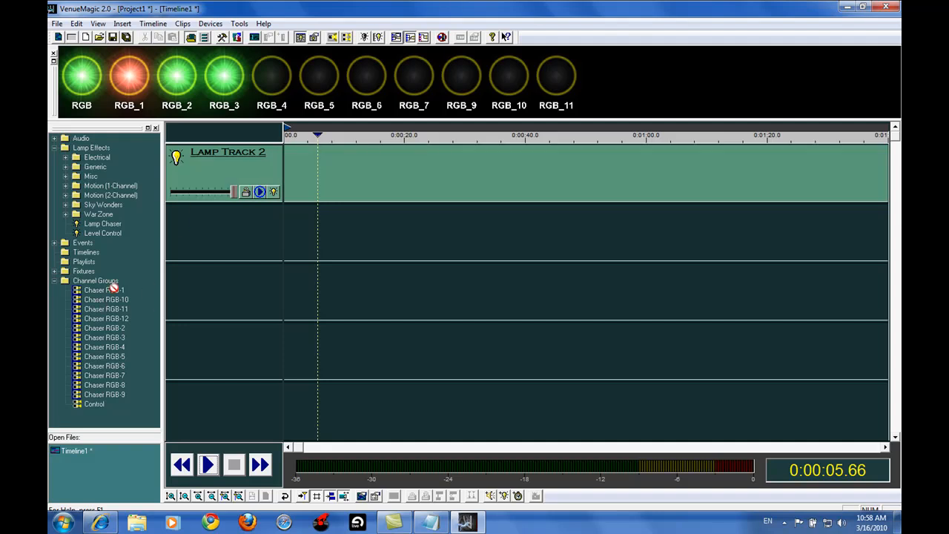
pyautogui.moveTo(204, 189)
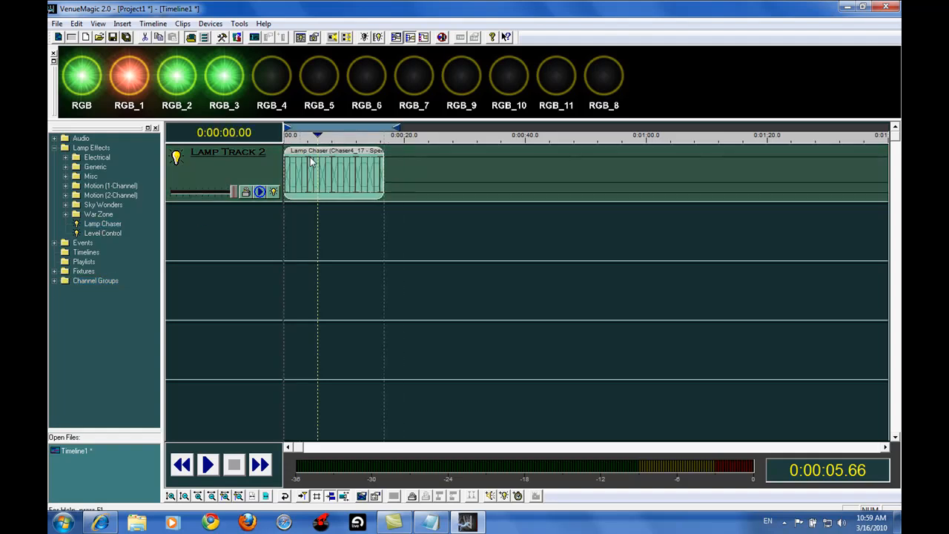
# - Stretch the Lamp Chaser clip to about 22 seconds, preview it, and bring up its properties to choose Chaser8_31
pyautogui.moveTo(383, 170); pyautogui.dragTo(413, 171)
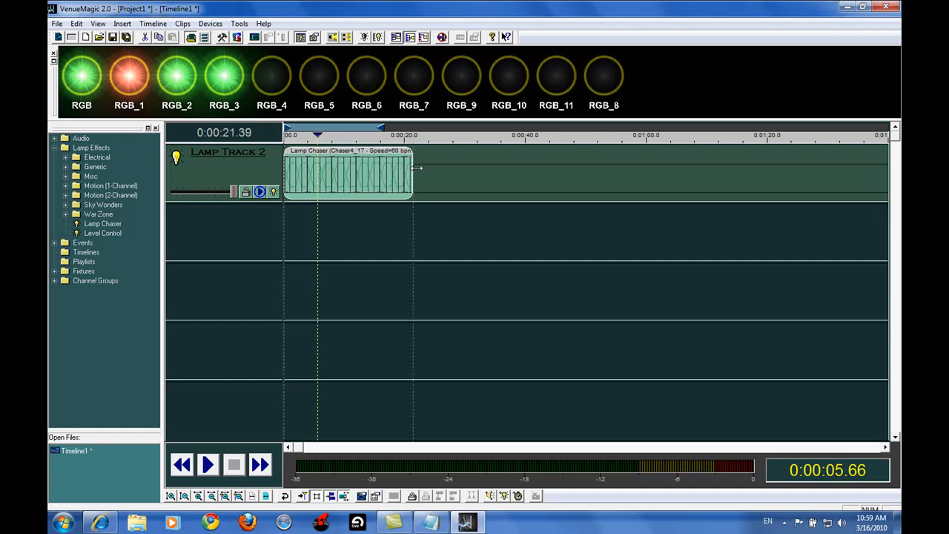
pyautogui.click(207, 465)
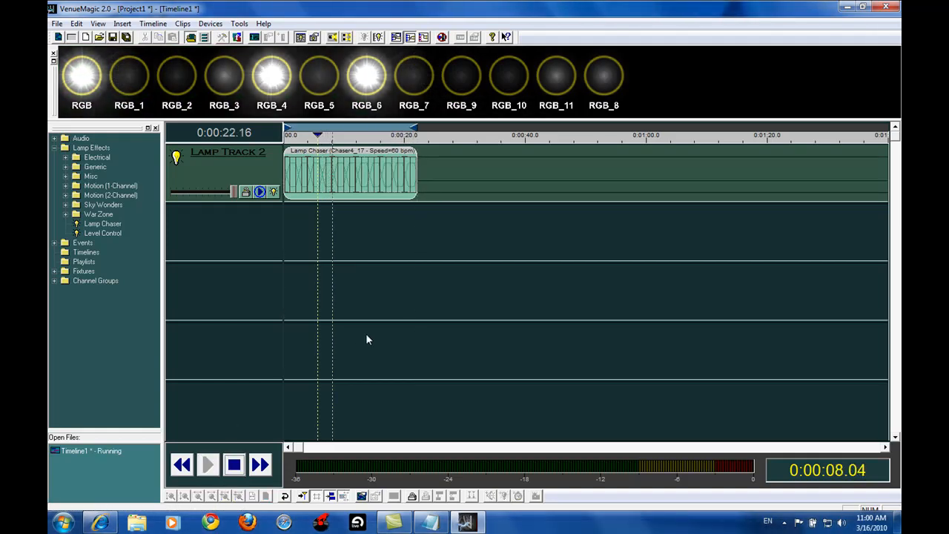
pyautogui.click(207, 464)
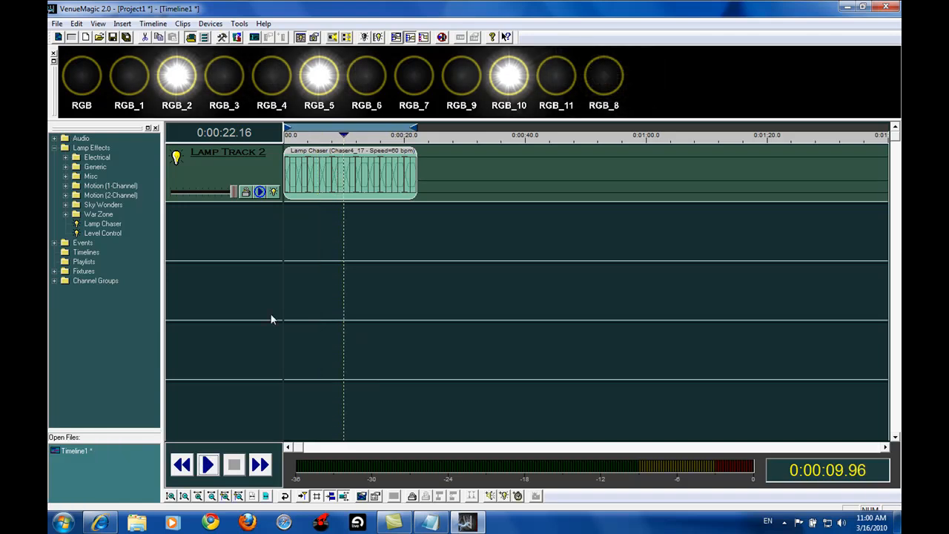
pyautogui.doubleClick(348, 170)
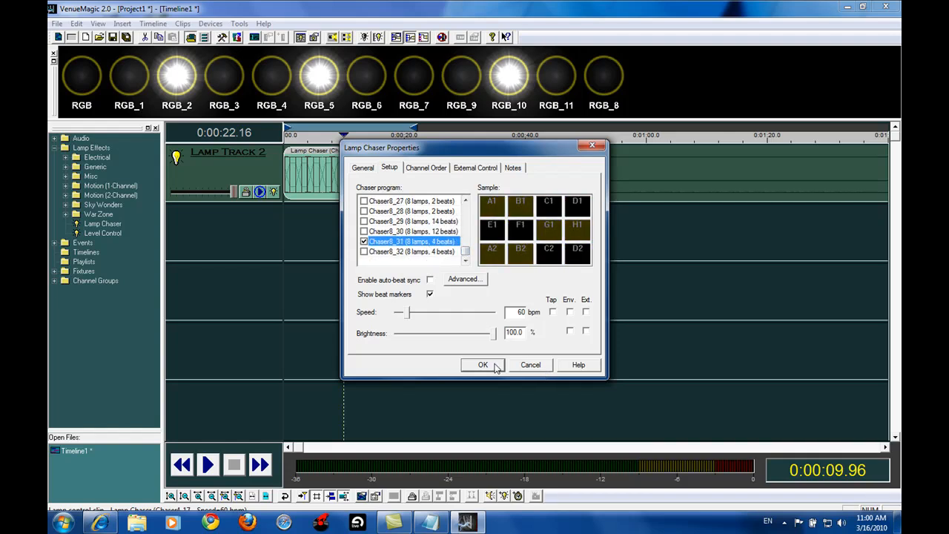
# - Confirm Chaser8_31 for the chaser clip and preview the timeline again
pyautogui.click(482, 364)
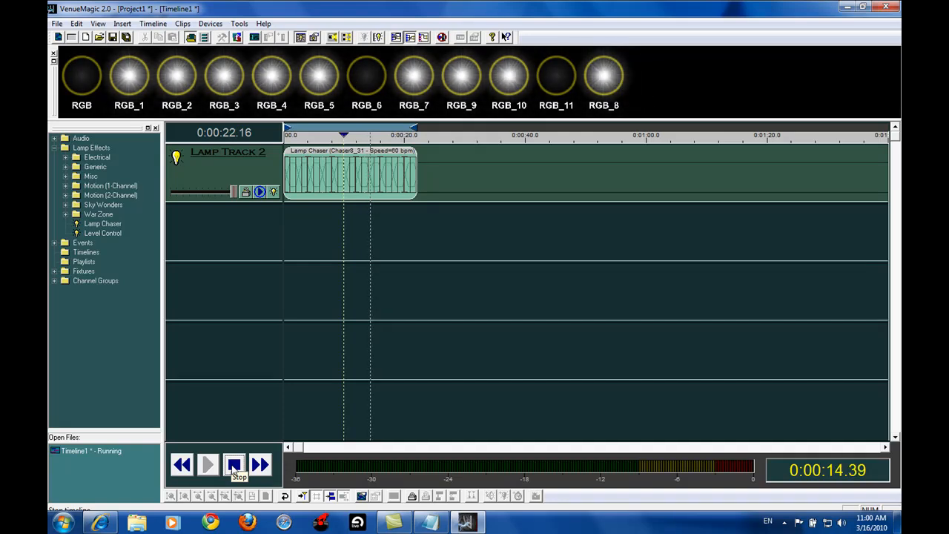
pyautogui.click(235, 465)
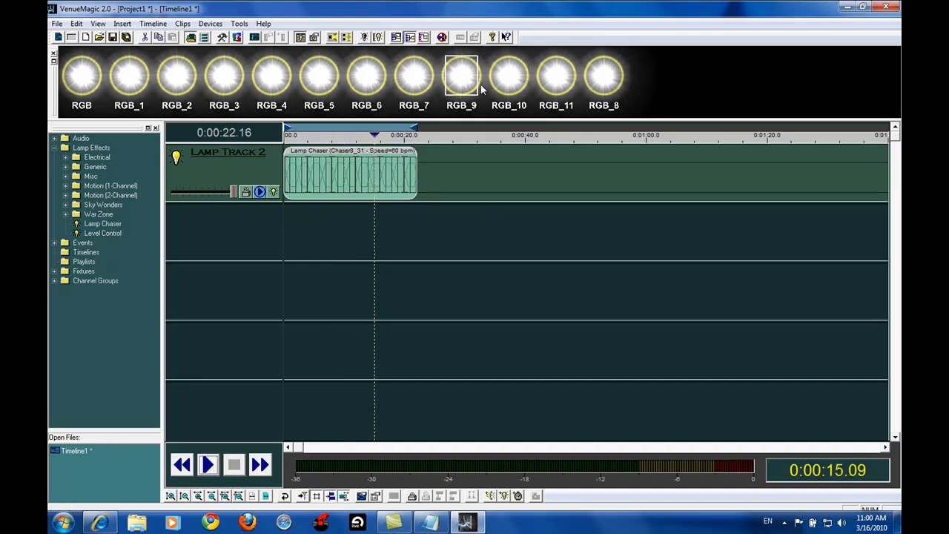
pyautogui.click(55, 280)
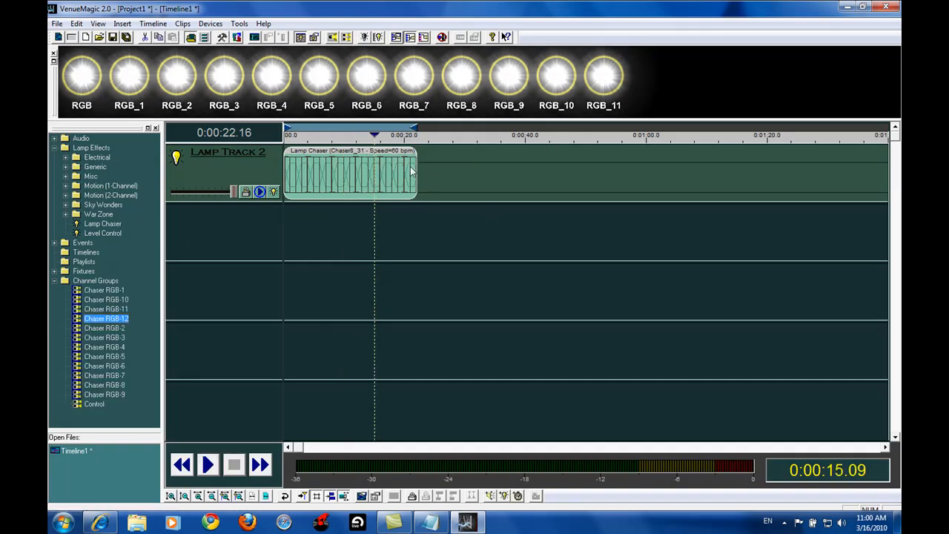
pyautogui.click(208, 464)
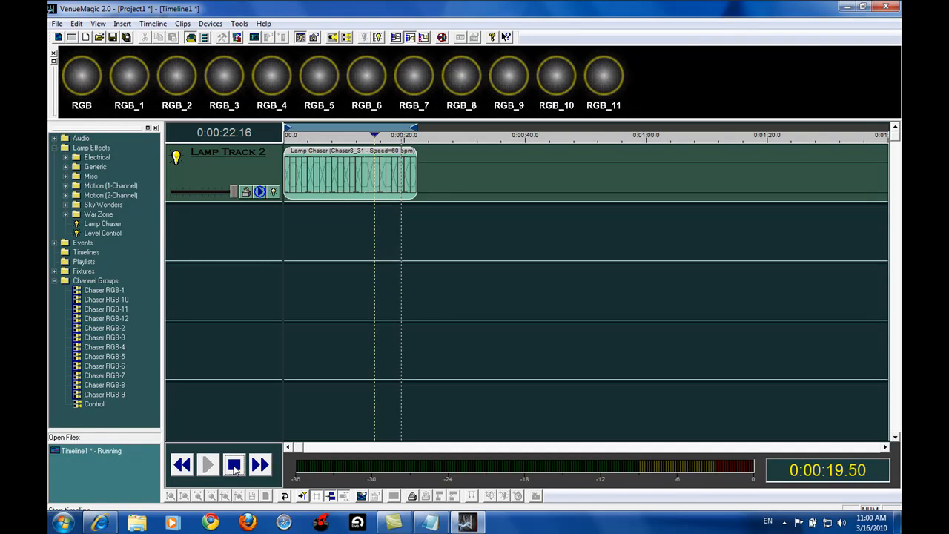
pyautogui.click(207, 464)
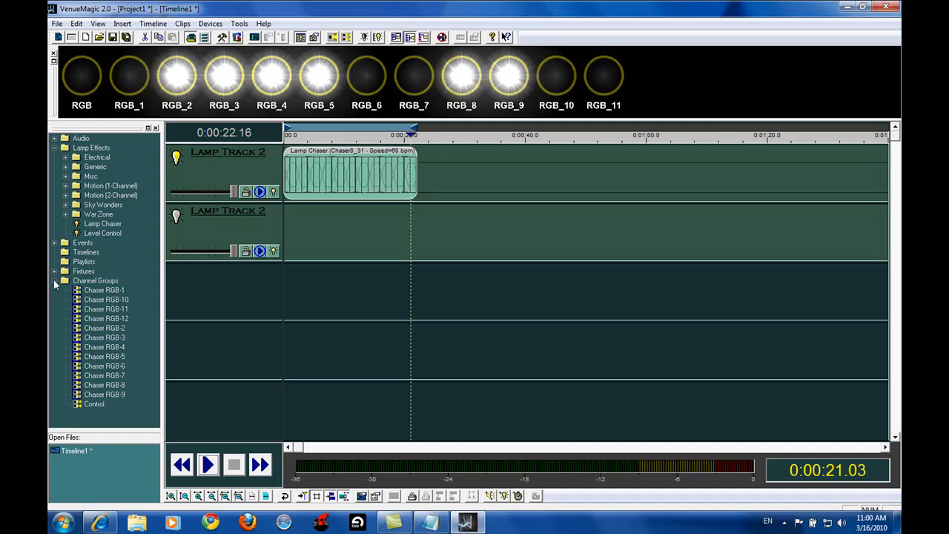
# - Add a second lamp track using the RGB fixture and bring up its channel settings
pyautogui.click(84, 270)
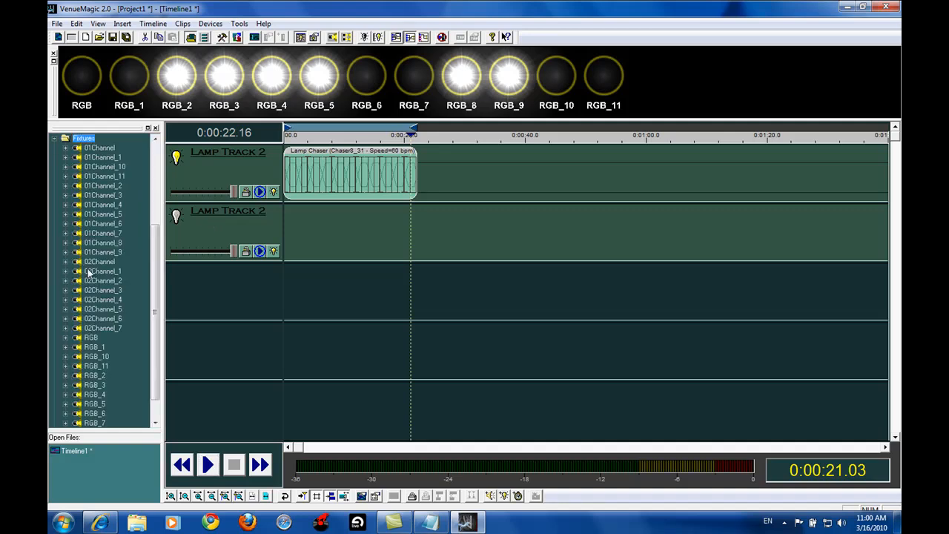
pyautogui.click(90, 337)
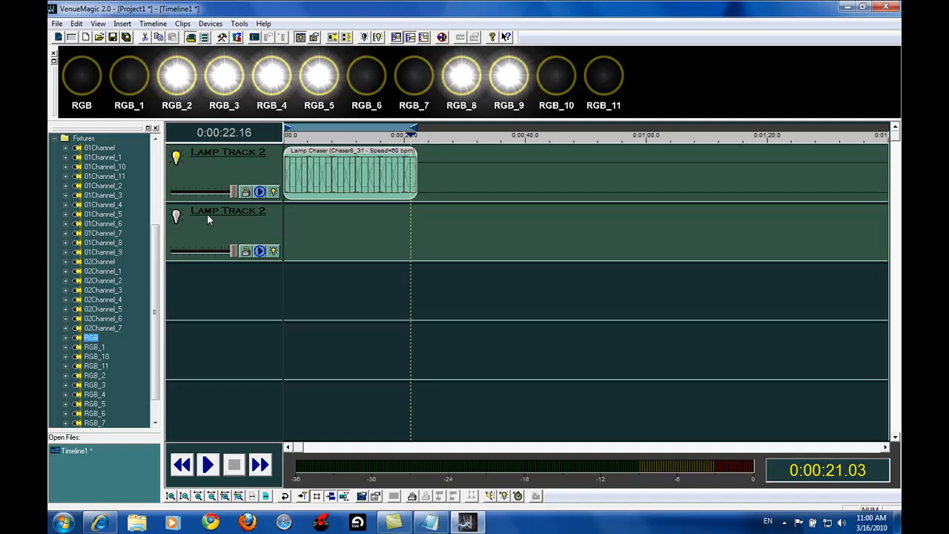
pyautogui.doubleClick(227, 210)
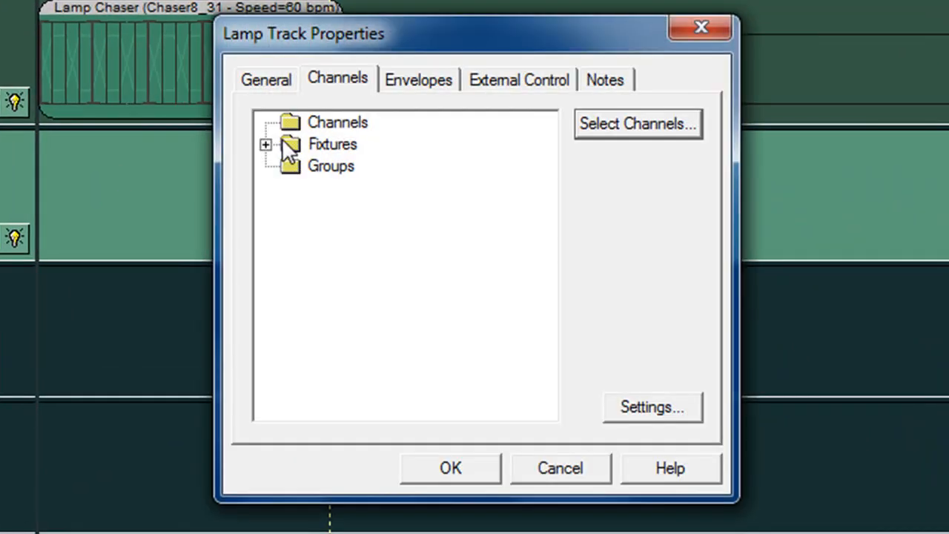
# - Set the second track's RGB channels to merge by Scale and confirm the track properties
pyautogui.click(266, 144)
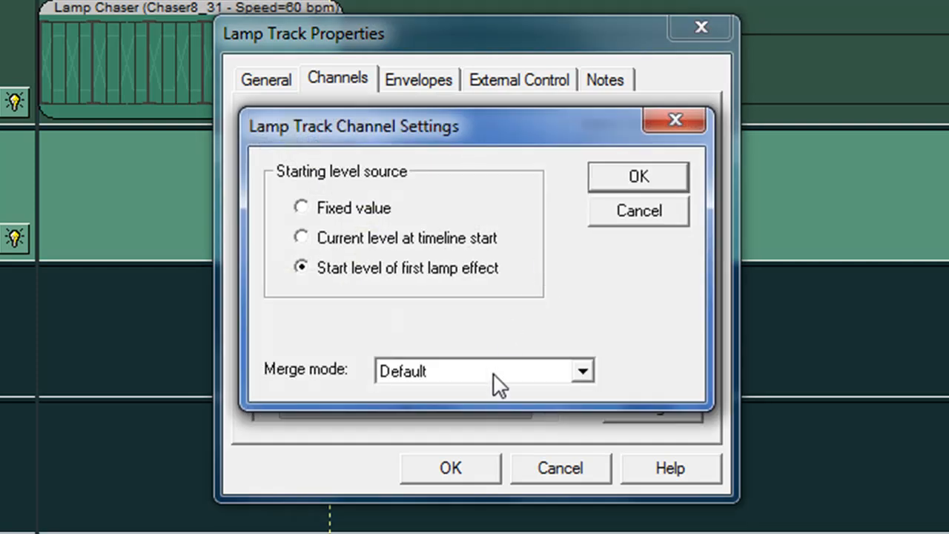
pyautogui.click(583, 370)
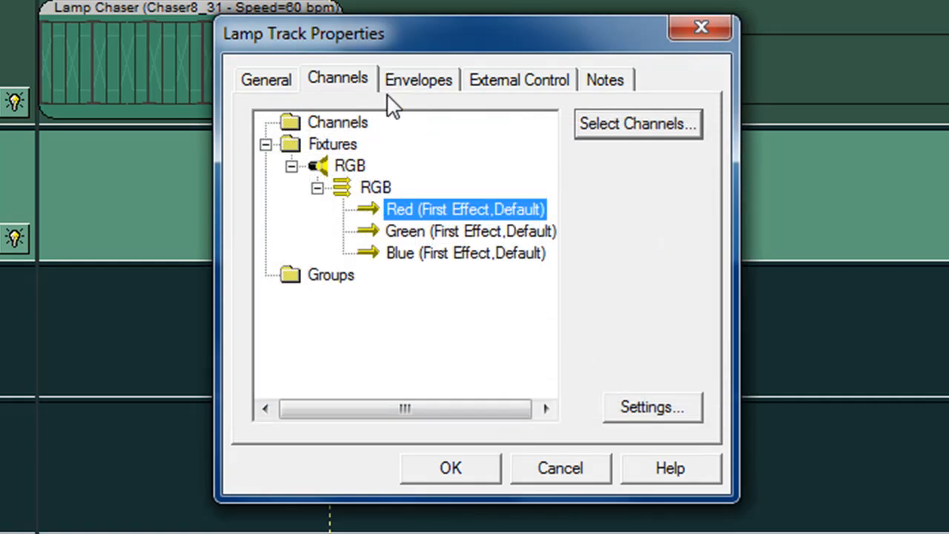
pyautogui.moveTo(495, 230)
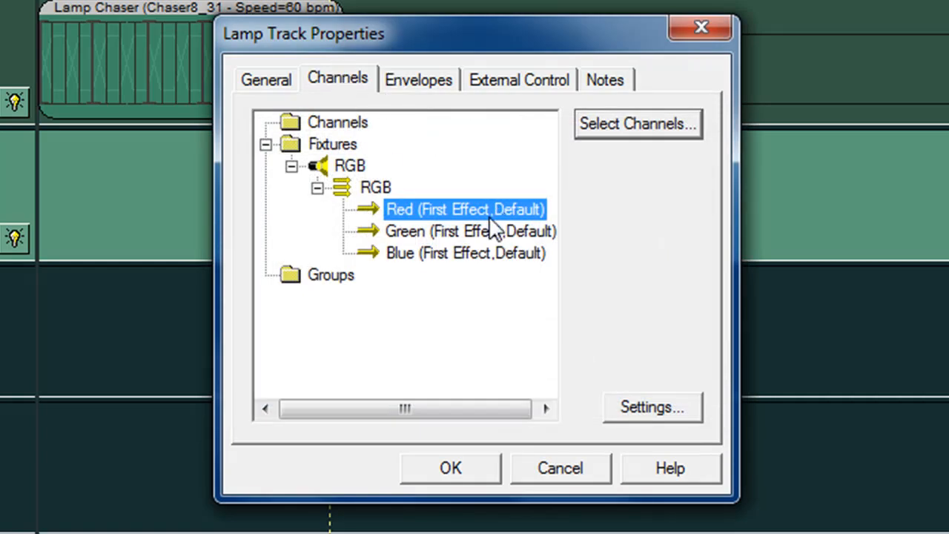
pyautogui.moveTo(661, 397)
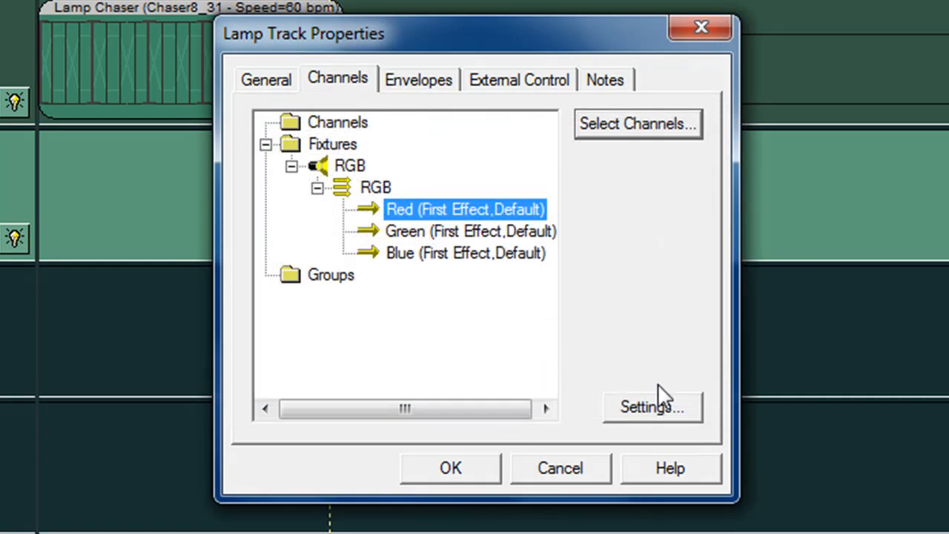
pyautogui.click(651, 407)
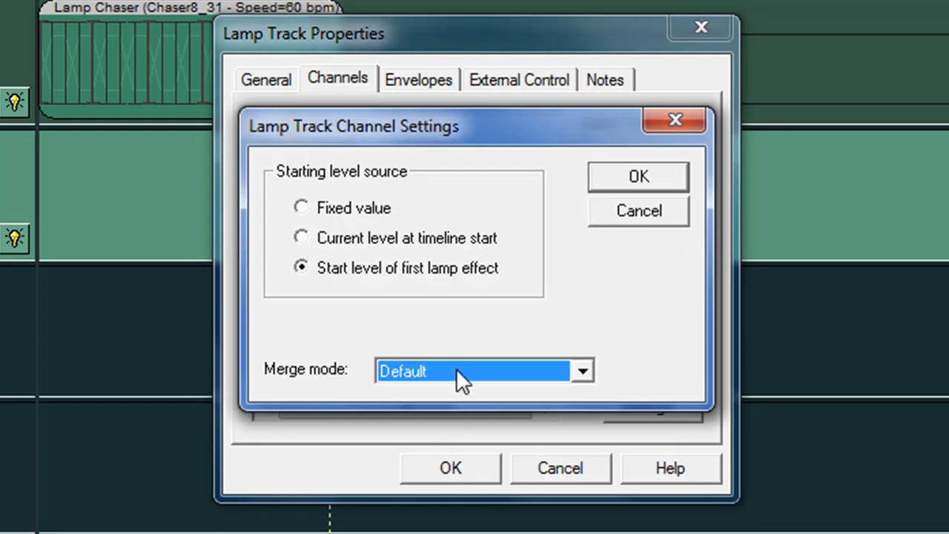
pyautogui.click(582, 371)
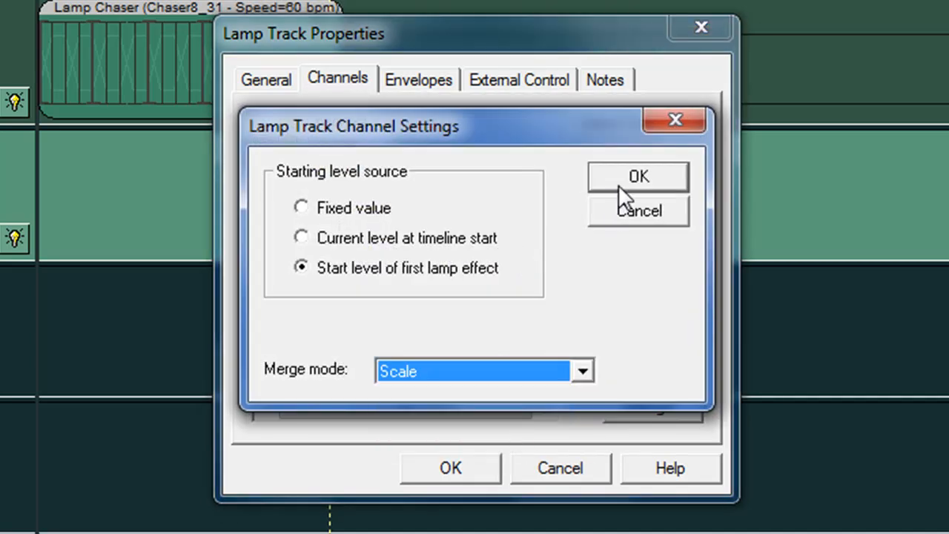
pyautogui.click(484, 370)
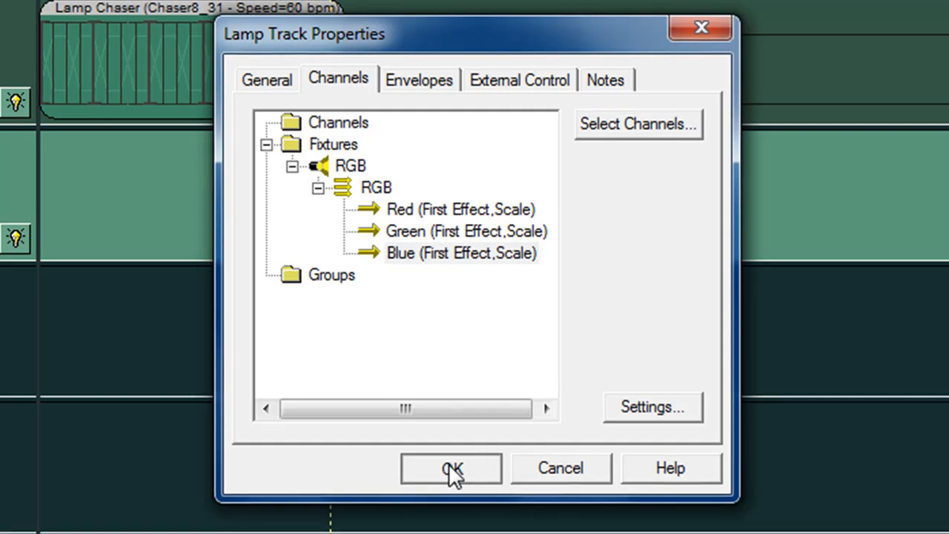
pyautogui.click(451, 468)
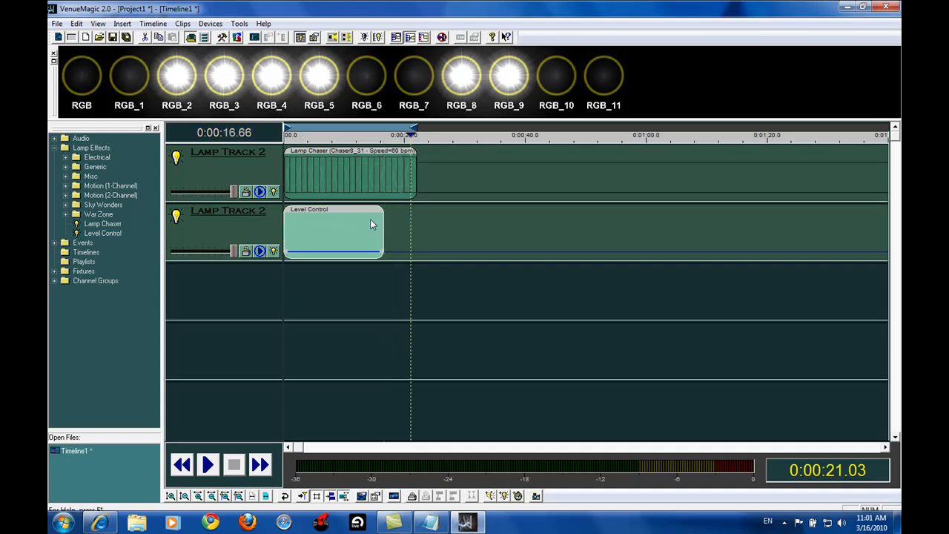
# - Stretch the Level Control clip on the second track to about 21 seconds to match the chaser
pyautogui.moveTo(383, 229); pyautogui.dragTo(412, 228)
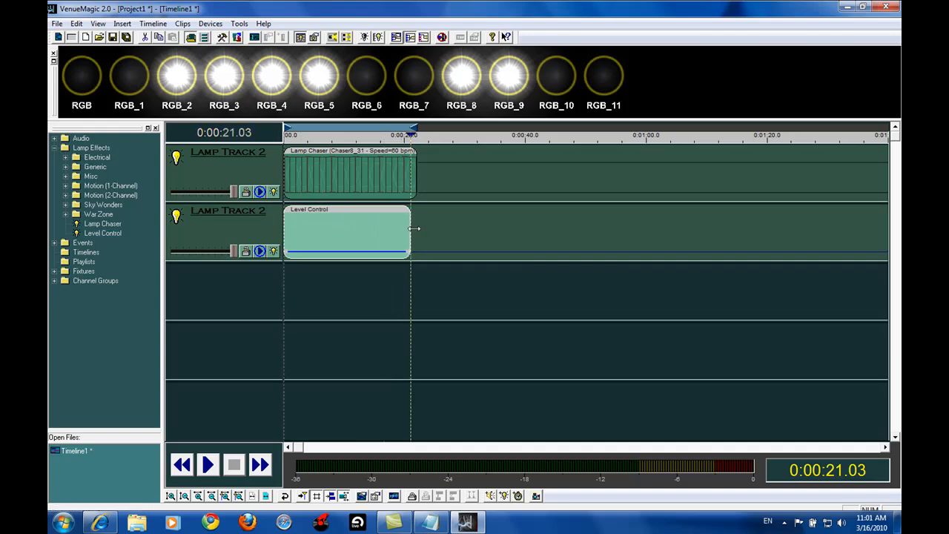
# - Give the Level Control clip flat red, green and blue envelope levels for the RGB lamp and keep them
pyautogui.doubleClick(345, 230)
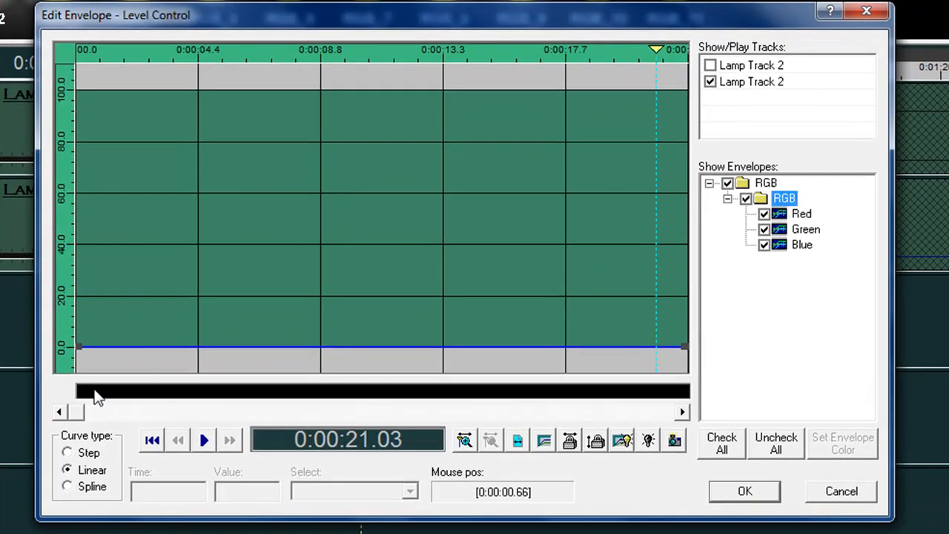
pyautogui.moveTo(72, 410)
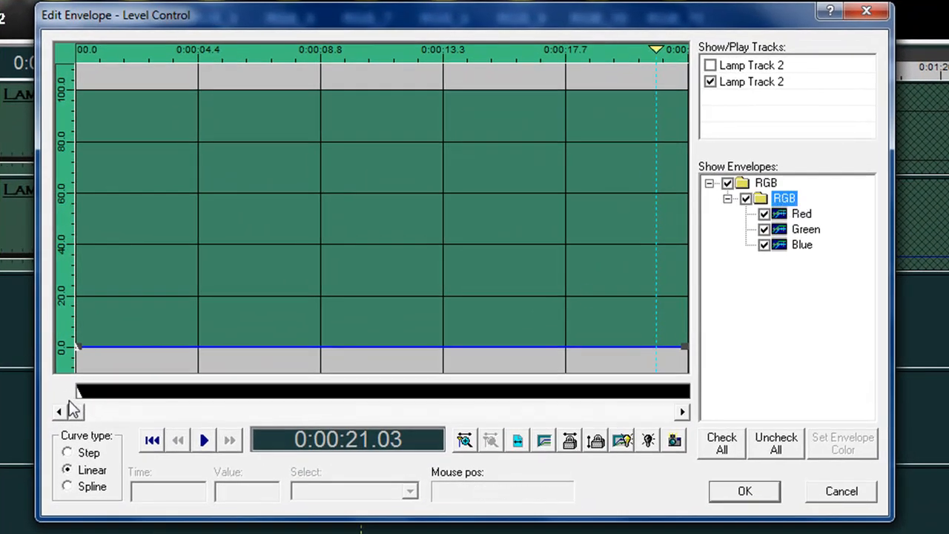
pyautogui.moveTo(81, 397)
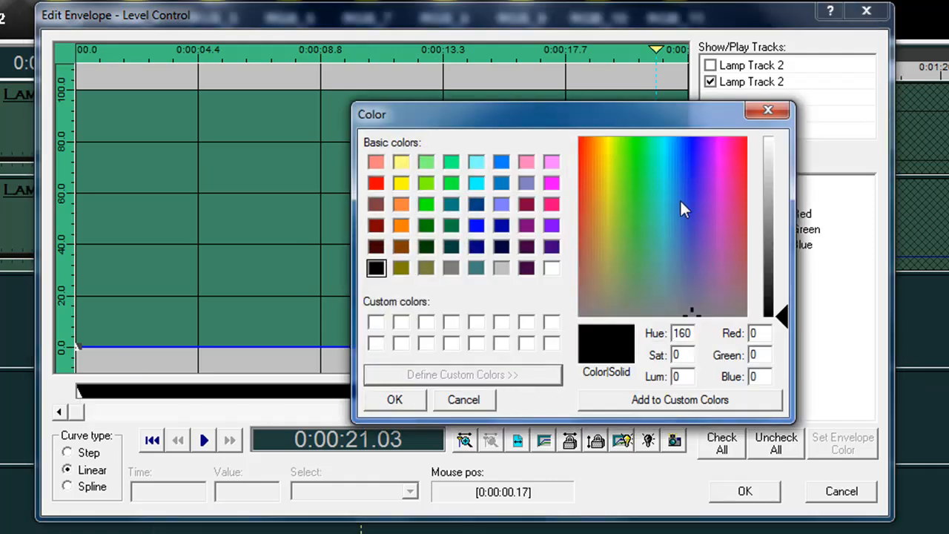
pyautogui.click(628, 198)
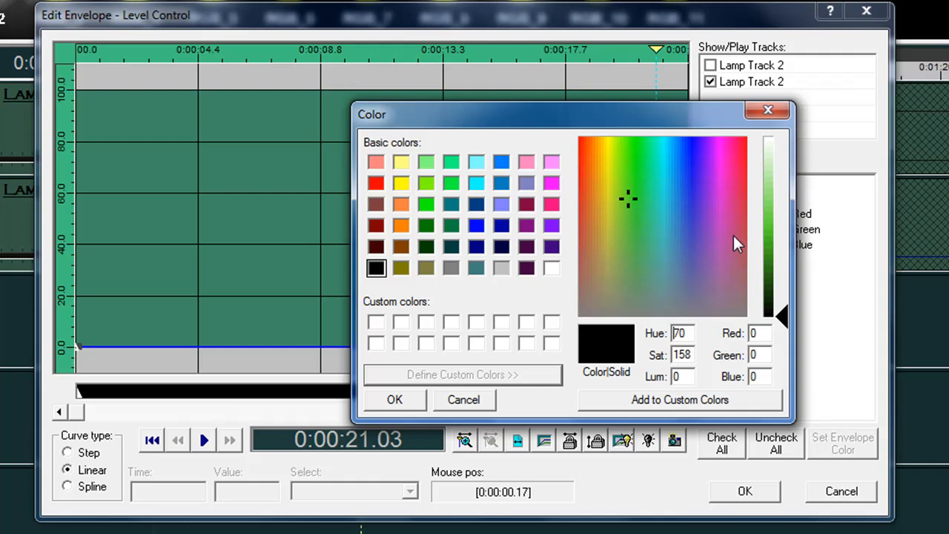
pyautogui.click(769, 250)
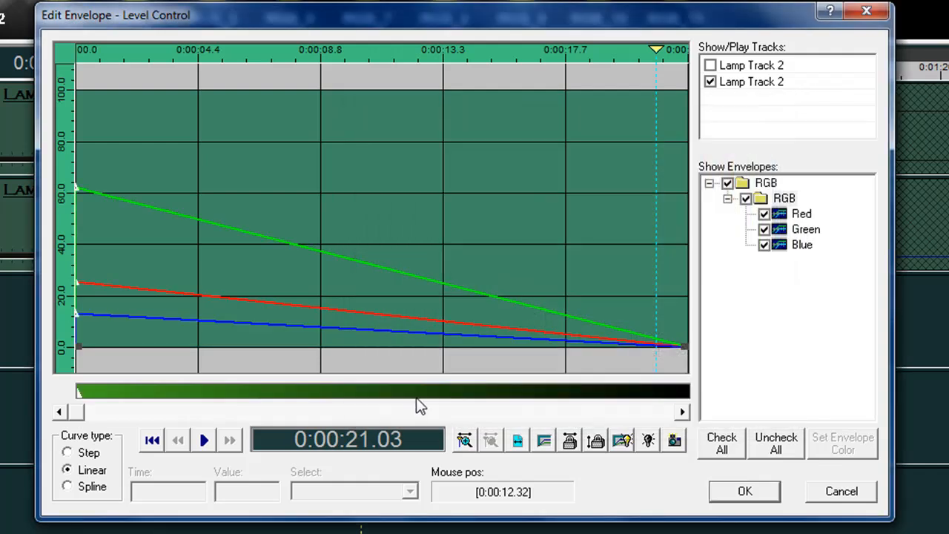
pyautogui.rightClick(78, 391)
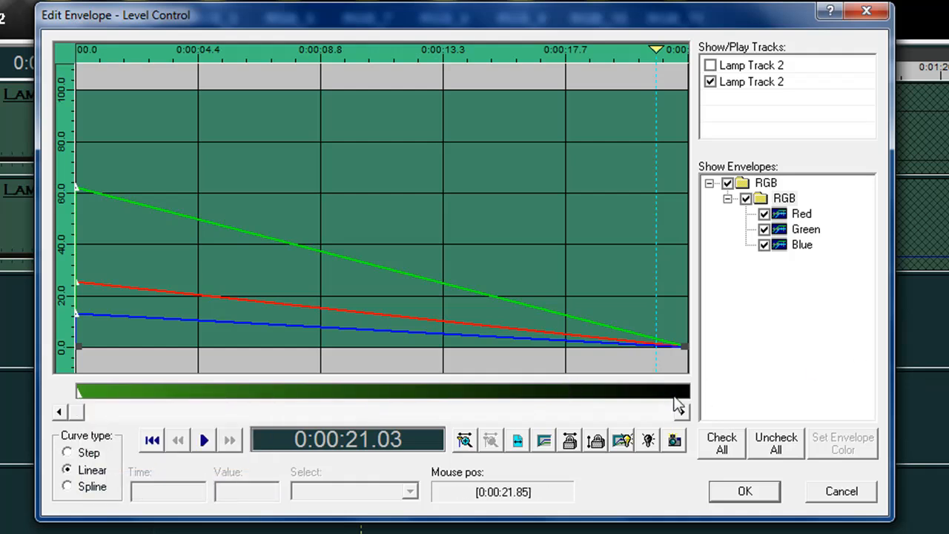
pyautogui.click(674, 439)
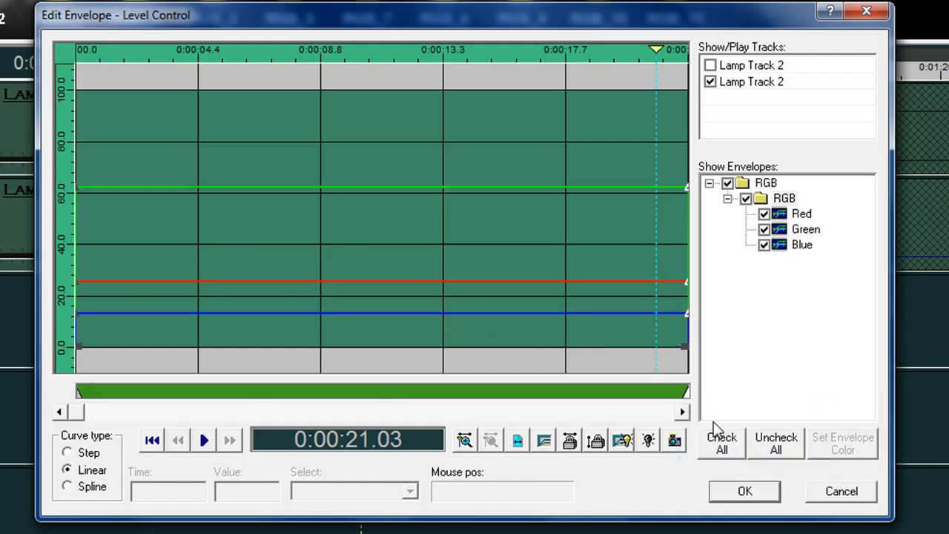
pyautogui.moveTo(632, 298)
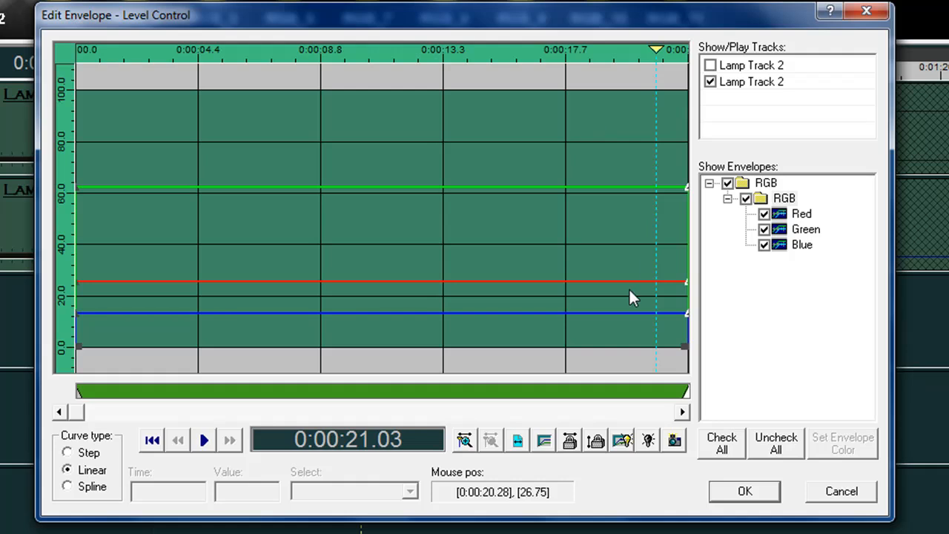
pyautogui.moveTo(631, 298)
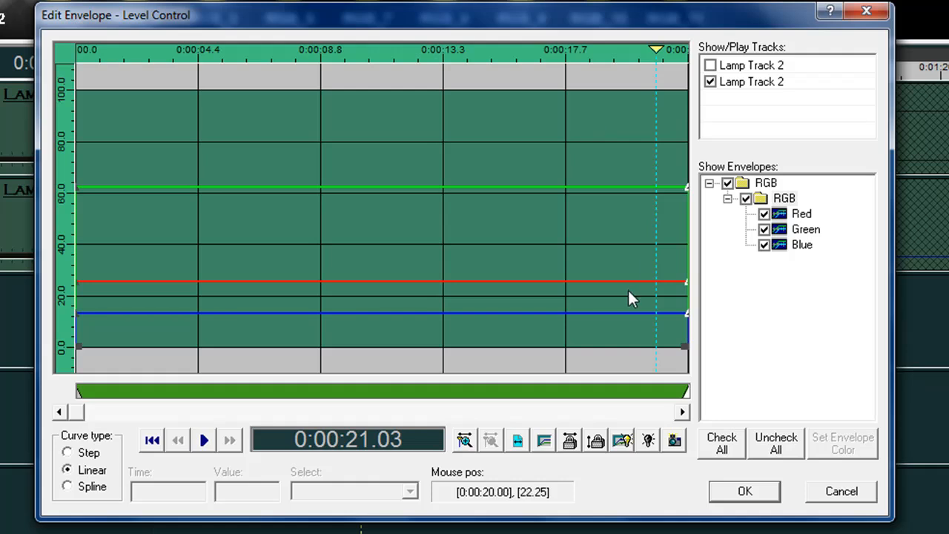
pyautogui.click(744, 491)
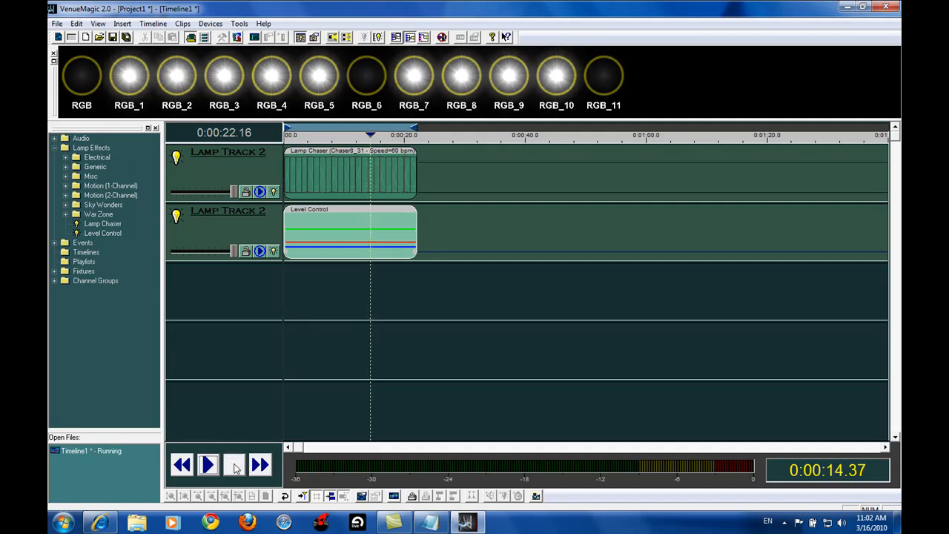
# - Stop playback and drop the RGB fixtures onto the second lamp track so RGB_10 and RGB_11 channels are listed
pyautogui.click(234, 465)
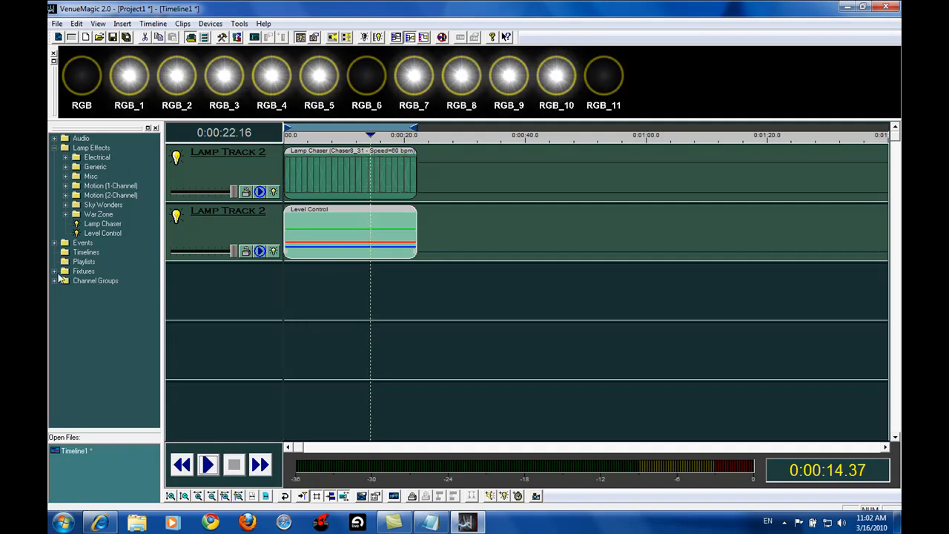
pyautogui.click(63, 271)
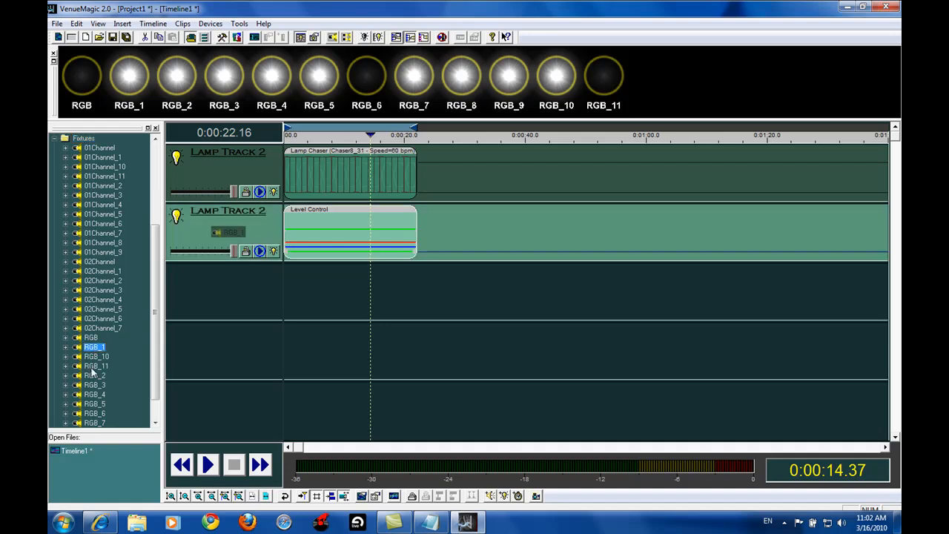
pyautogui.click(95, 356)
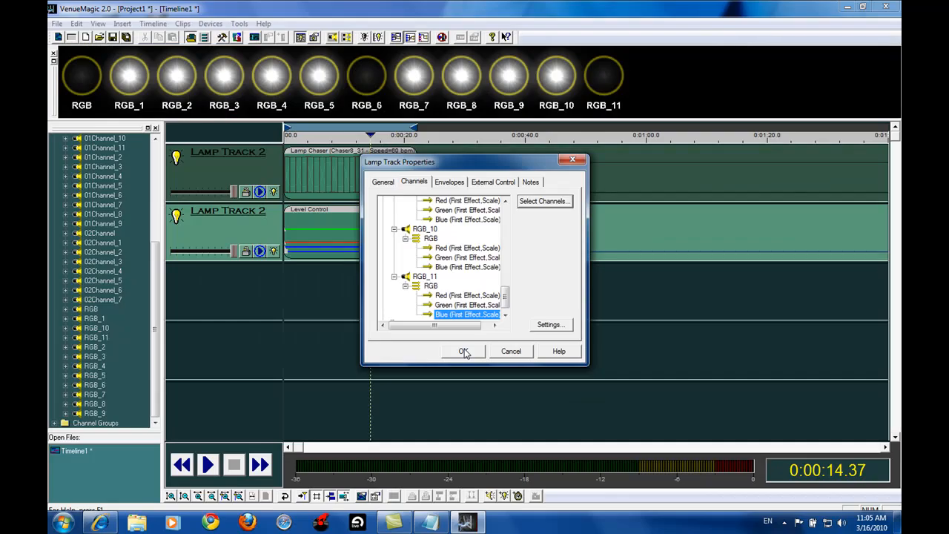
# - Confirm the second track's channel assignments and dismiss the hidden-envelopes warning
pyautogui.click(464, 351)
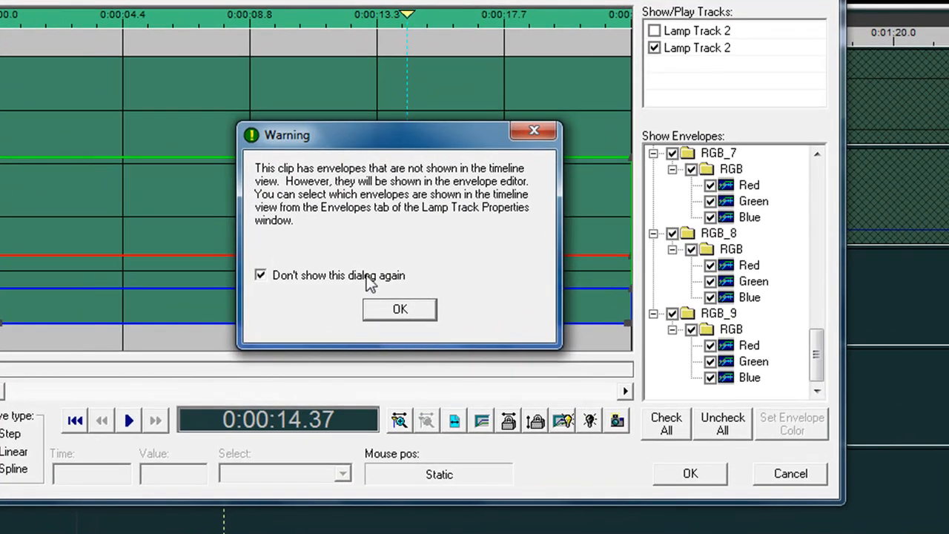
pyautogui.click(261, 275)
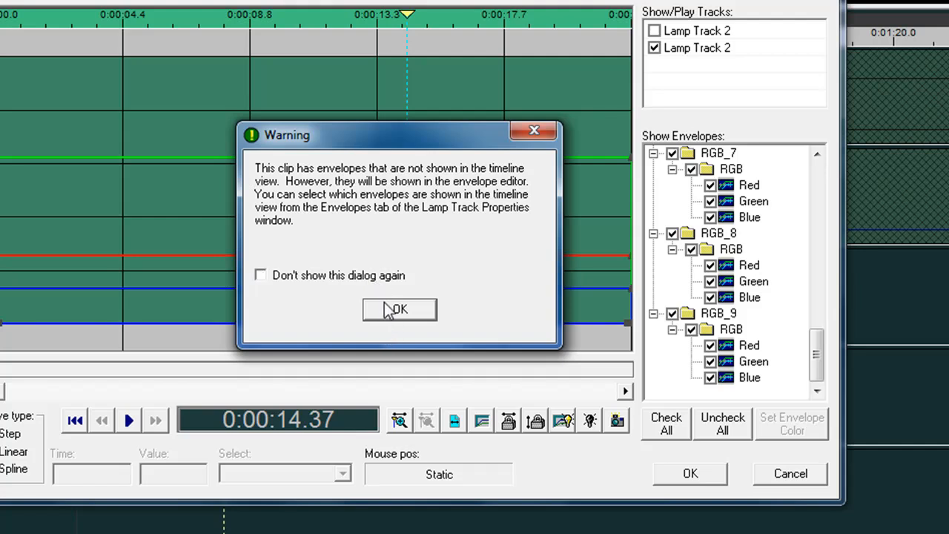
pyautogui.click(399, 309)
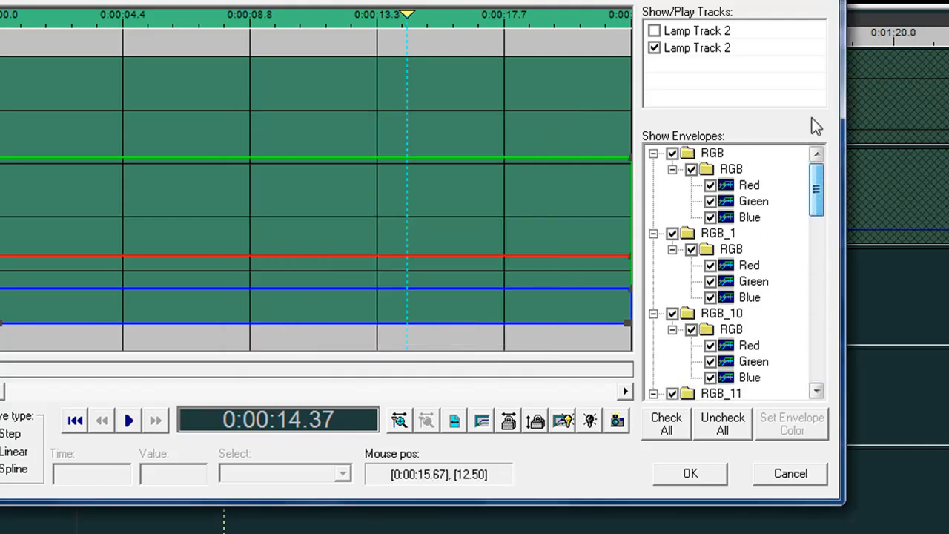
# - Paste the RGB lamp's envelopes onto RGB_10 via Paste Envelopes from [RGB.RGB] and keep the changes
pyautogui.rightClick(730, 185)
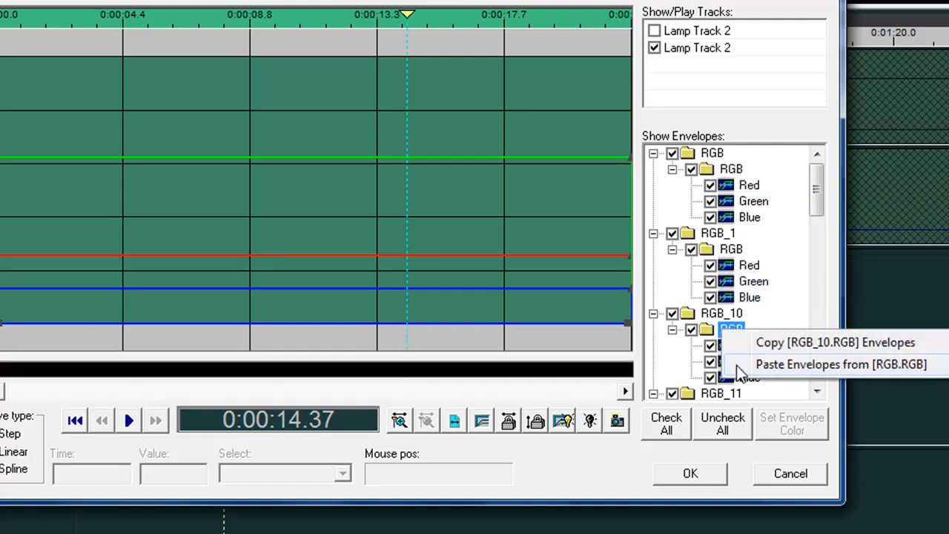
pyautogui.click(840, 364)
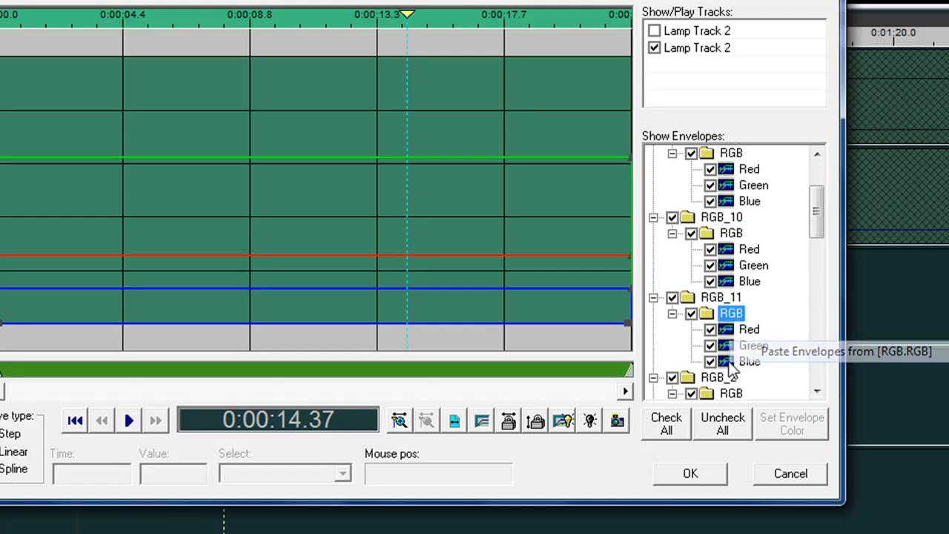
pyautogui.moveTo(744, 404)
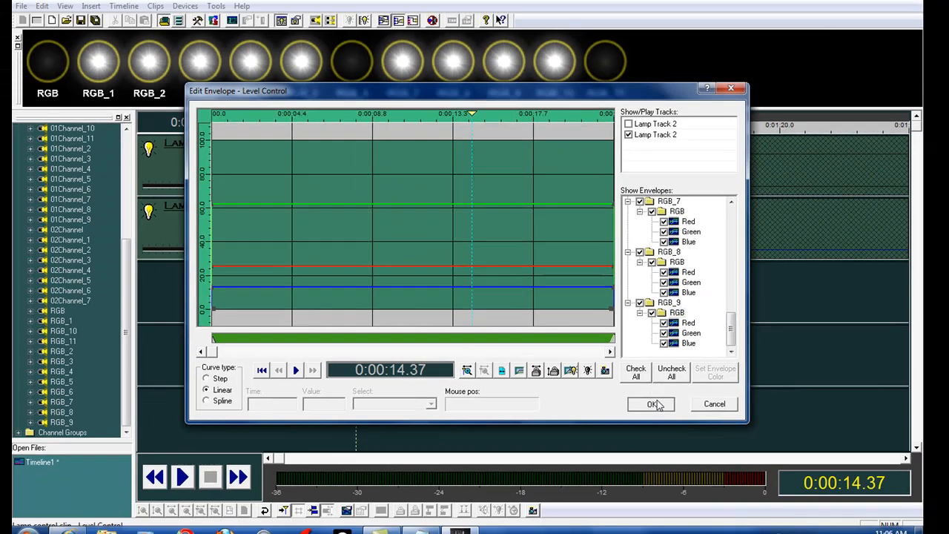
pyautogui.click(651, 403)
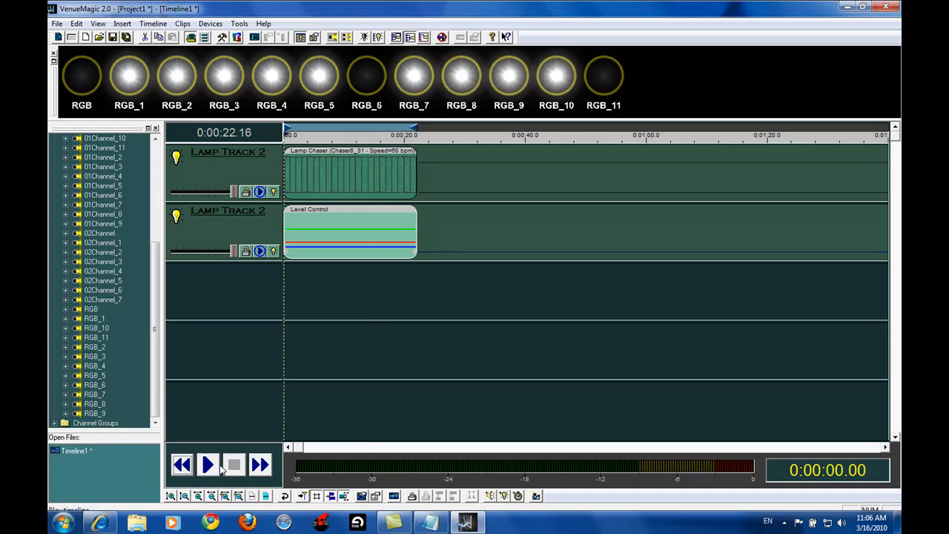
pyautogui.click(207, 465)
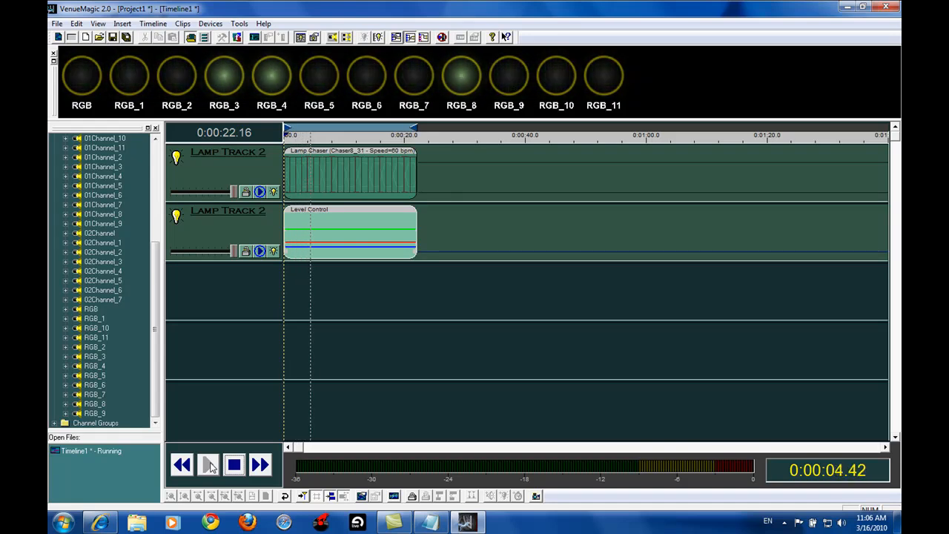
pyautogui.click(209, 464)
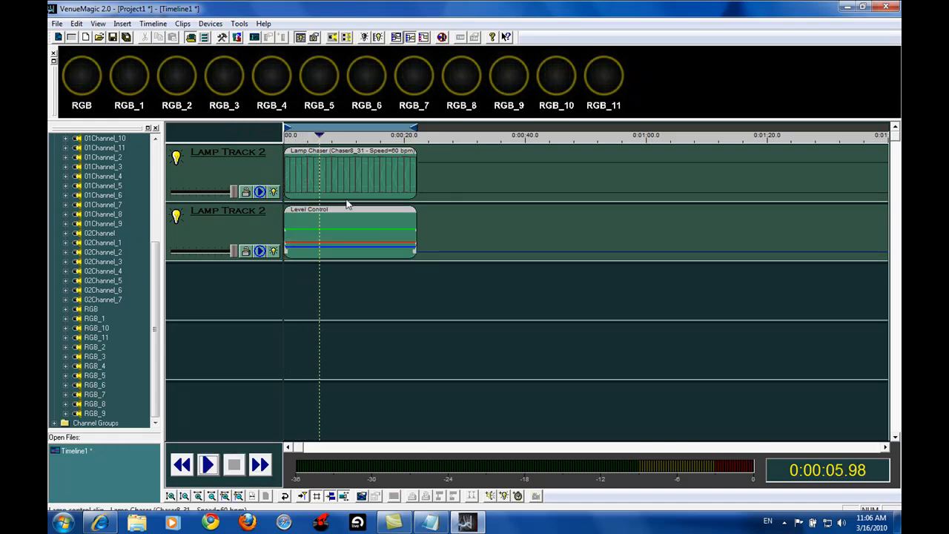
# - Make the Level Control envelopes rise to a yellow peak at the clip's midpoint
pyautogui.doubleClick(349, 230)
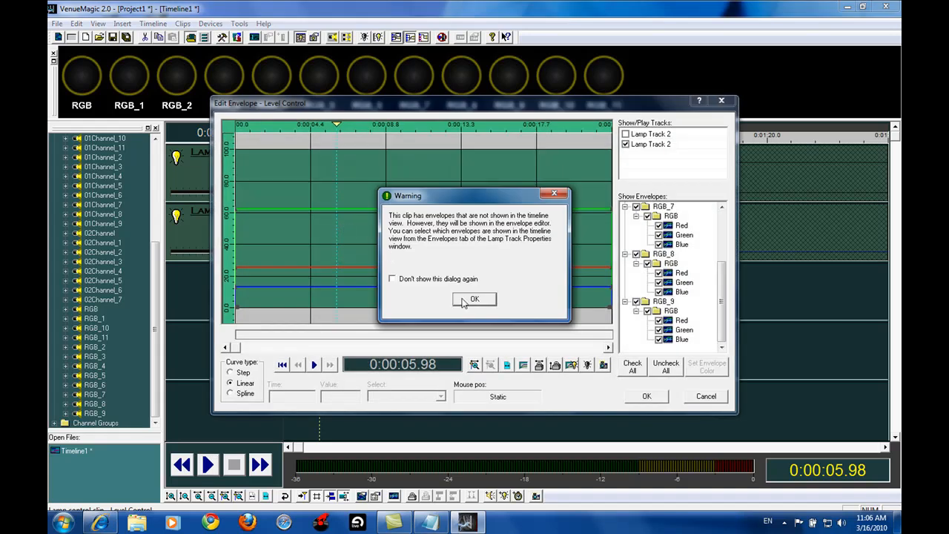
pyautogui.click(474, 299)
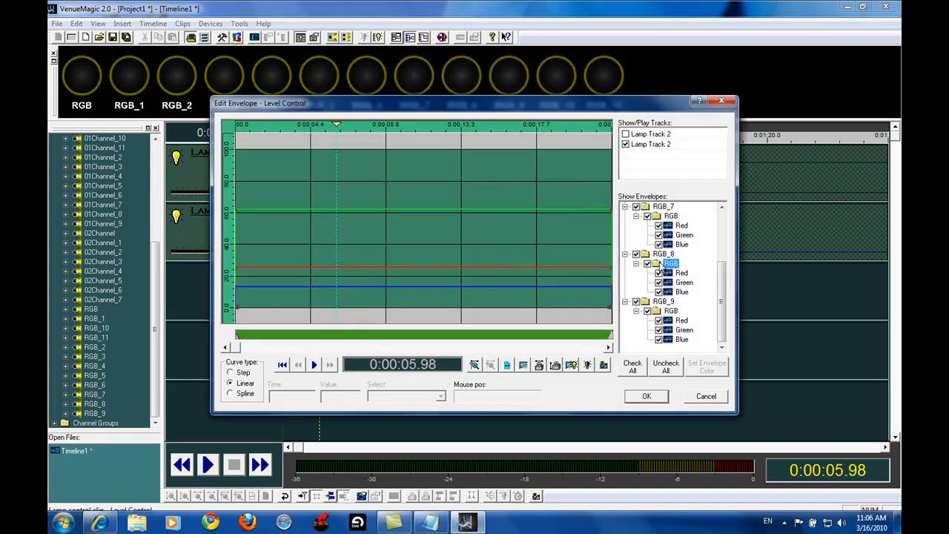
pyautogui.moveTo(415, 335)
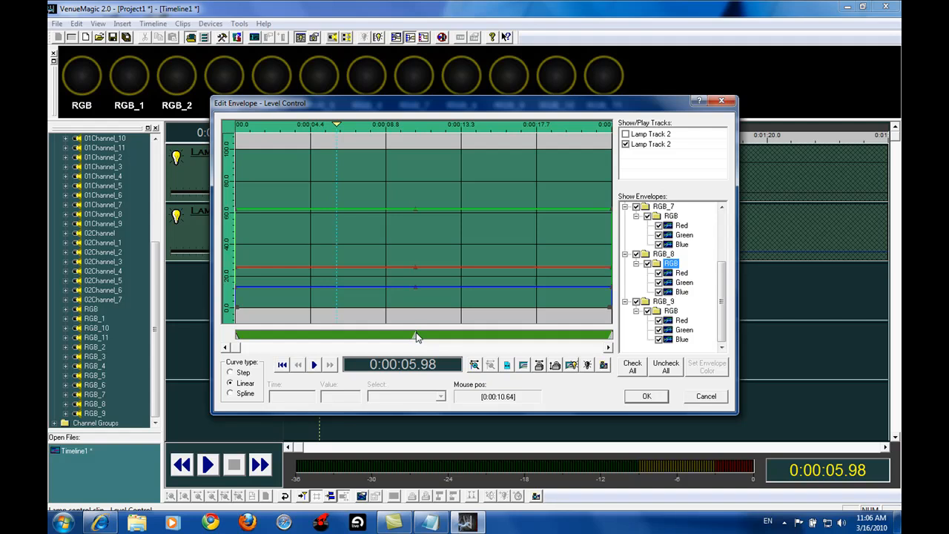
pyautogui.click(706, 364)
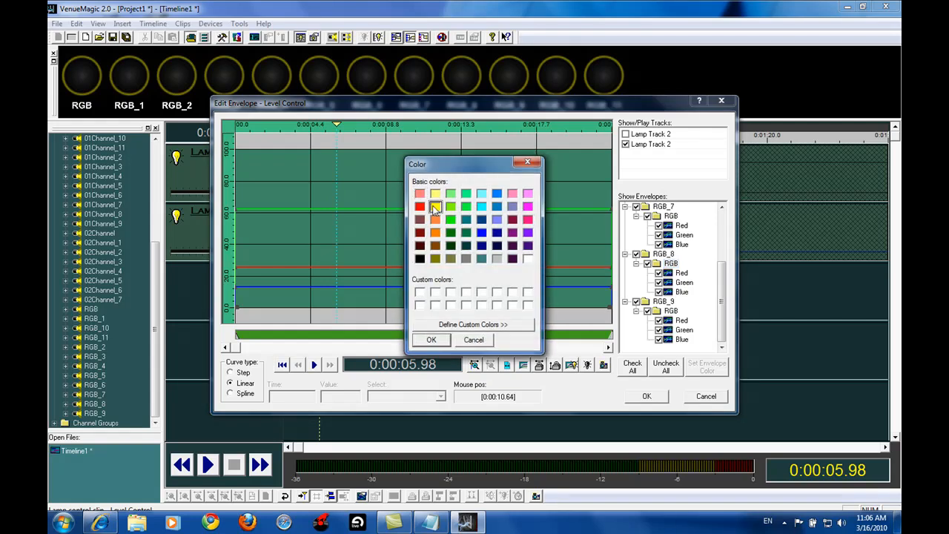
pyautogui.click(431, 339)
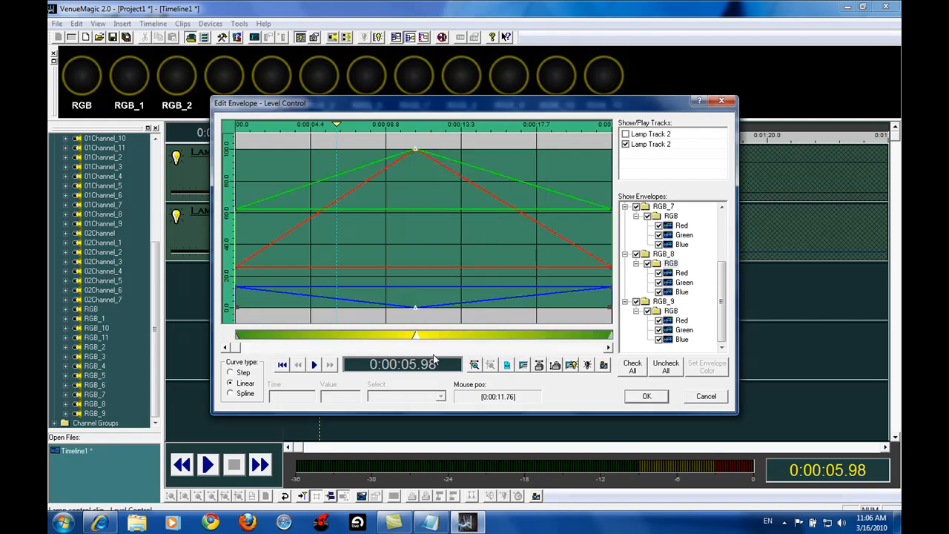
pyautogui.moveTo(678, 255)
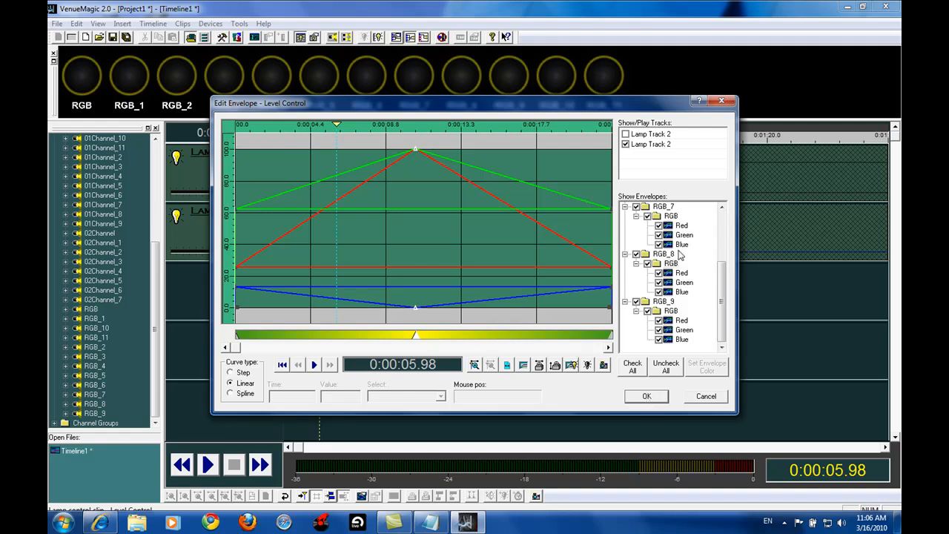
# - Paste the yellow-peak envelopes onto the other RGB lamps such as RGB_7 and keep the changes
pyautogui.click(669, 310)
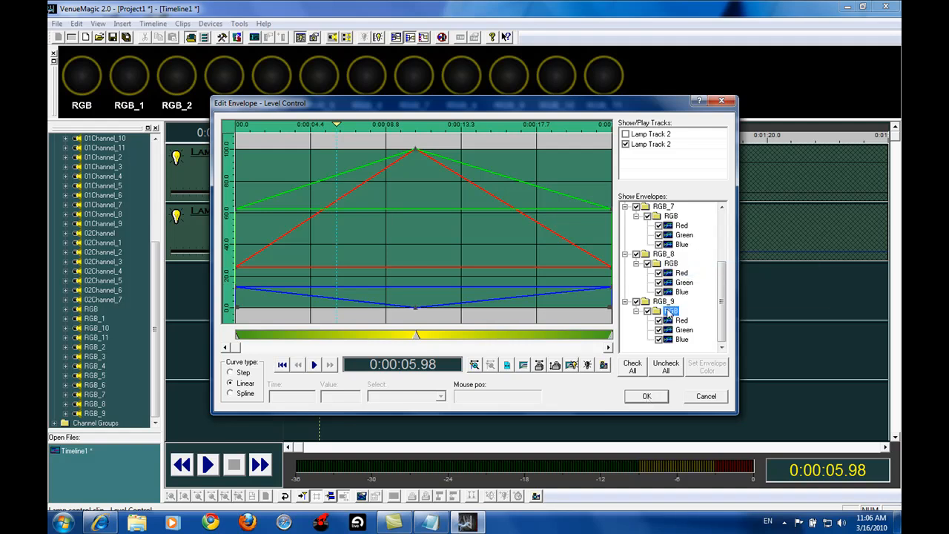
pyautogui.rightClick(670, 216)
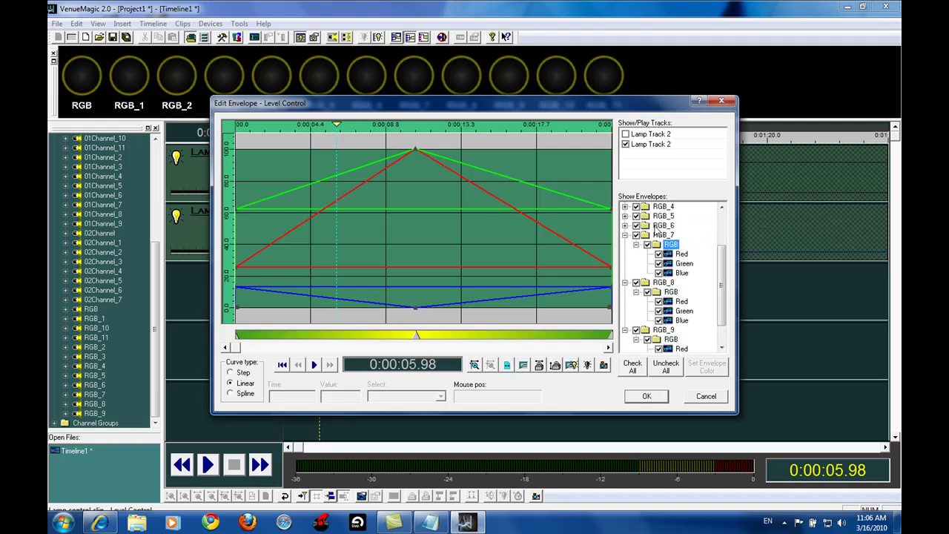
pyautogui.click(664, 225)
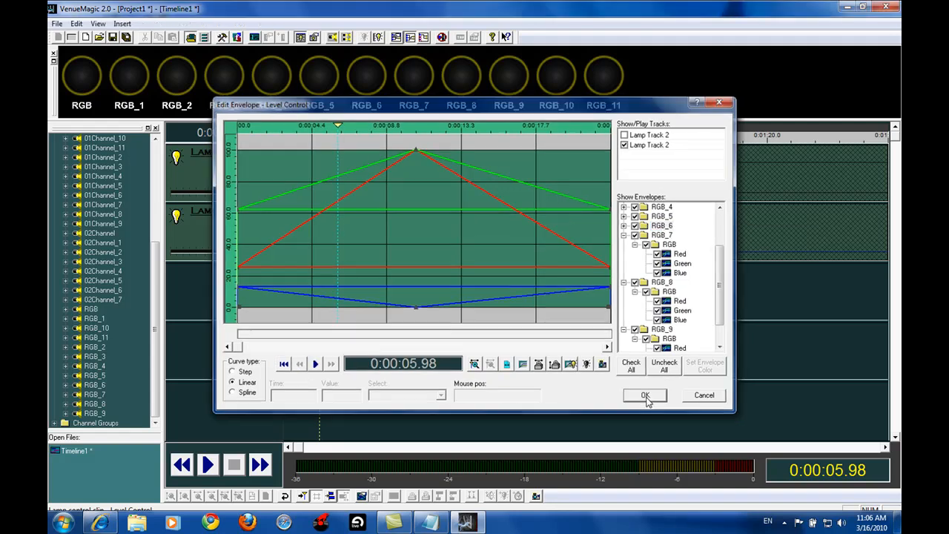
pyautogui.click(645, 395)
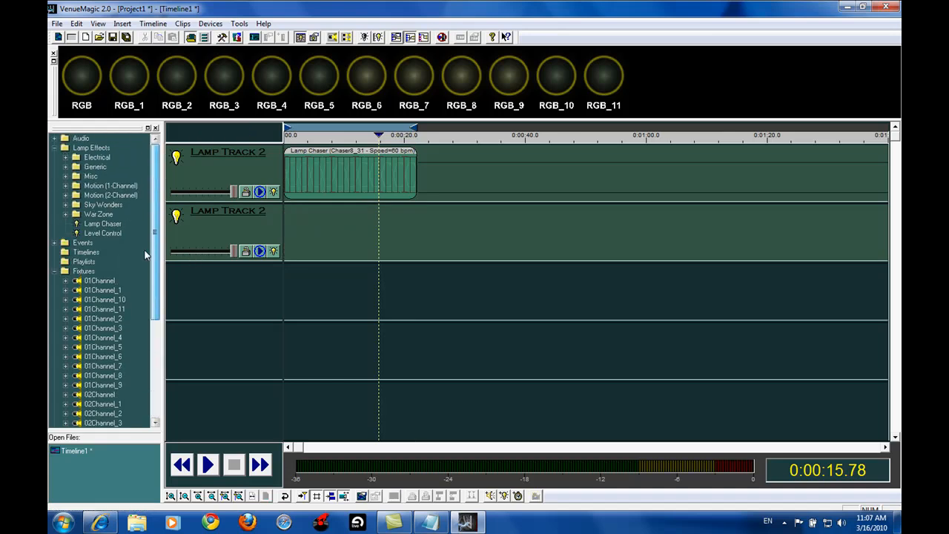
# - Drop a Paparazzi clip from Lamp Effects > Misc onto the second track, match the chaser's 22-second span, and play
pyautogui.click(83, 270)
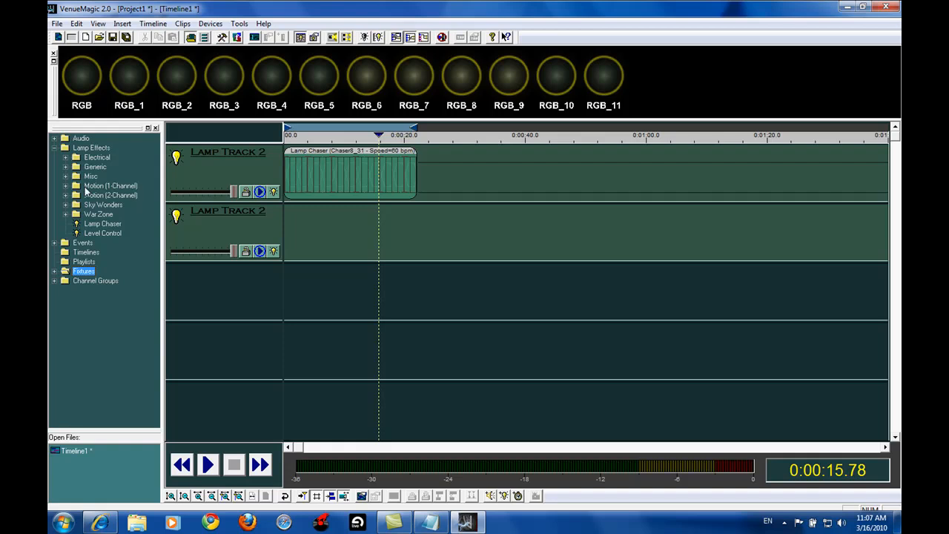
pyautogui.click(66, 175)
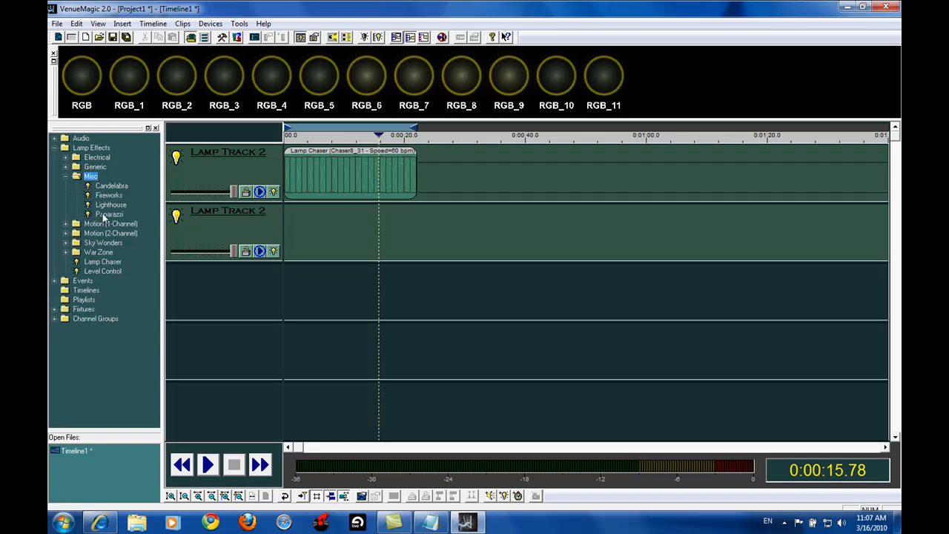
pyautogui.moveTo(109, 214); pyautogui.dragTo(353, 232)
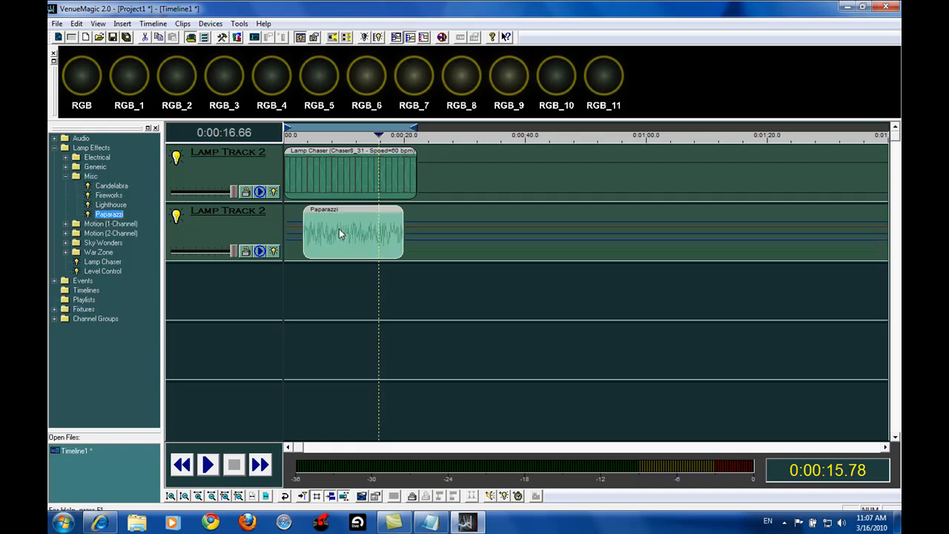
pyautogui.moveTo(403, 232); pyautogui.dragTo(384, 233)
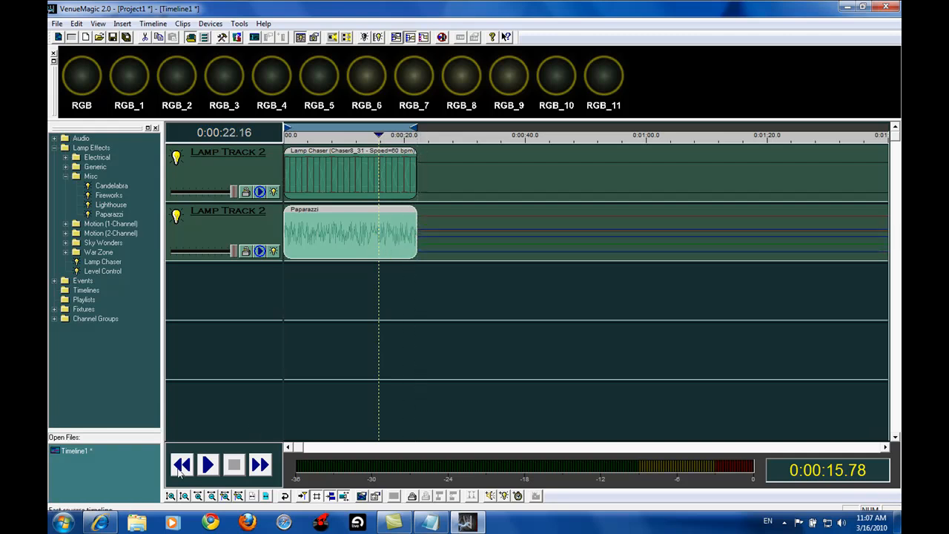
pyautogui.click(208, 464)
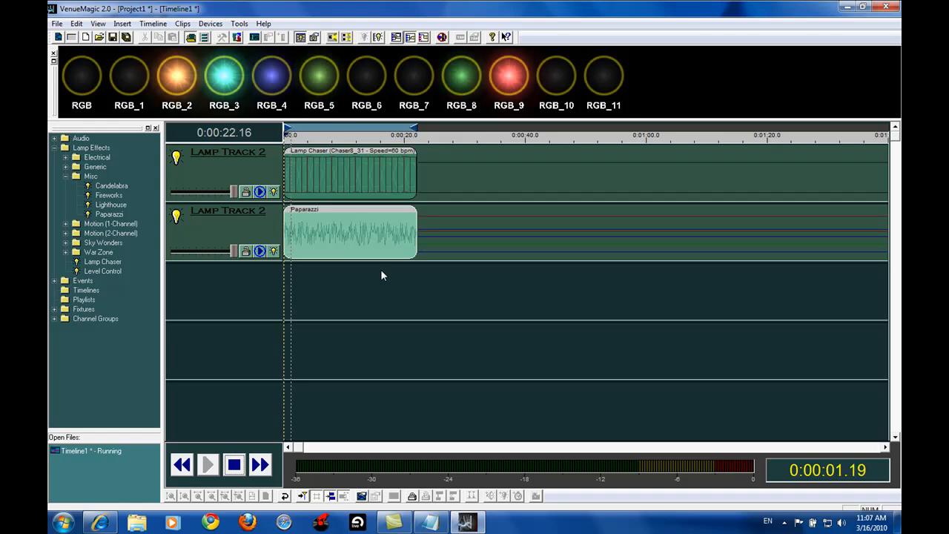